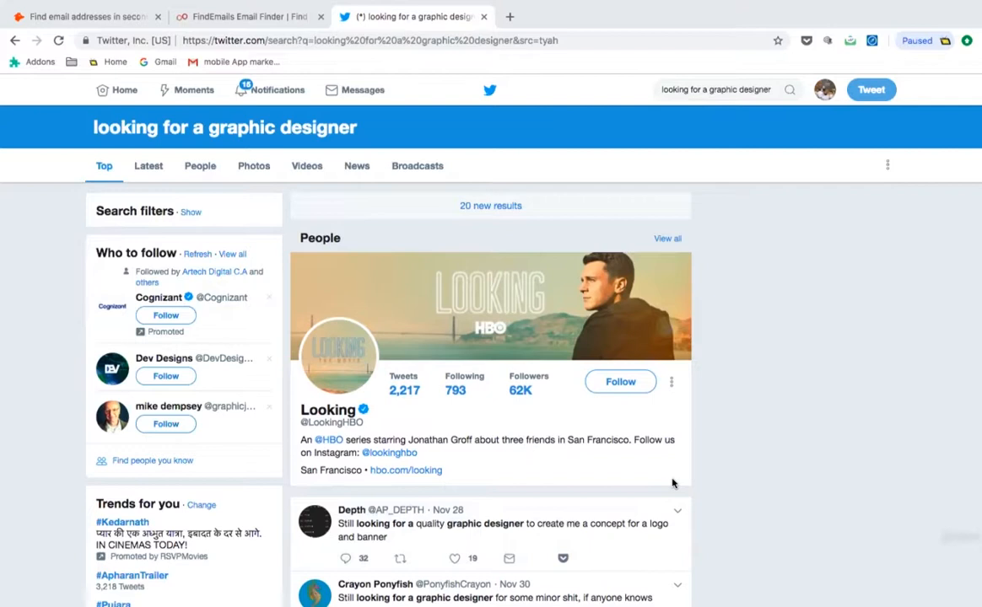
mouse_move(10, 355)
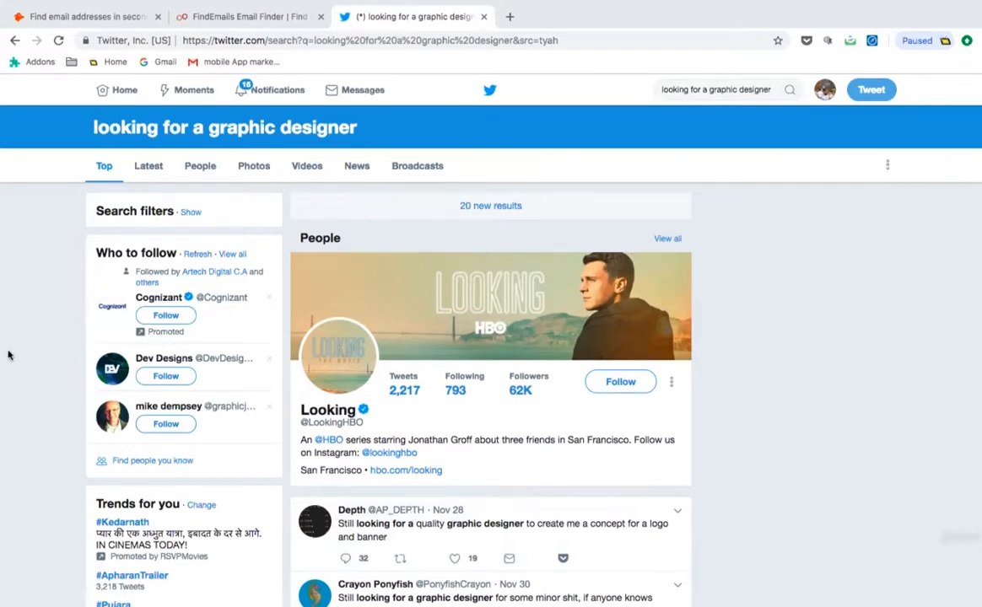
mouse_move(37, 349)
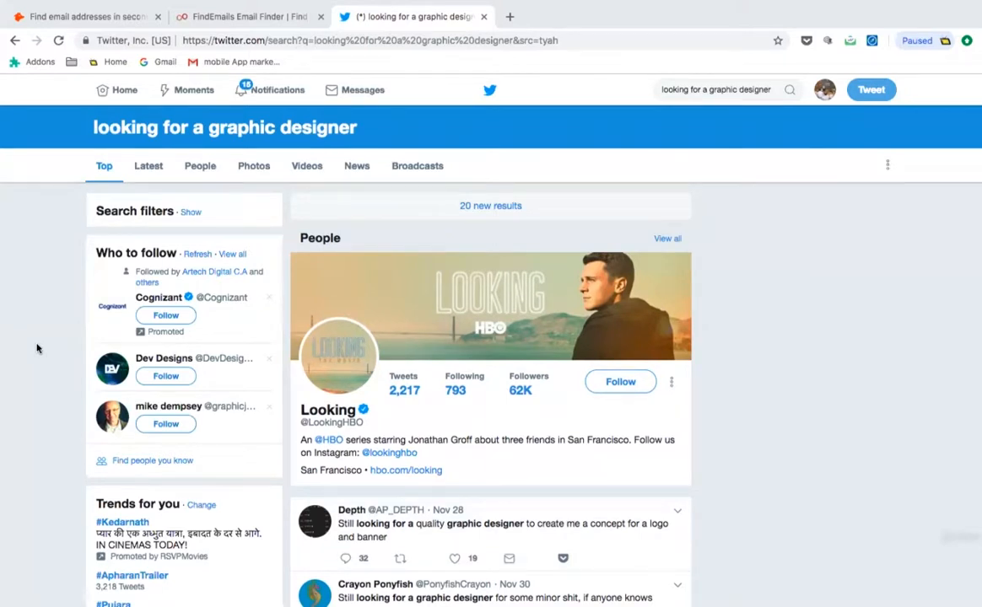
mouse_move(734, 91)
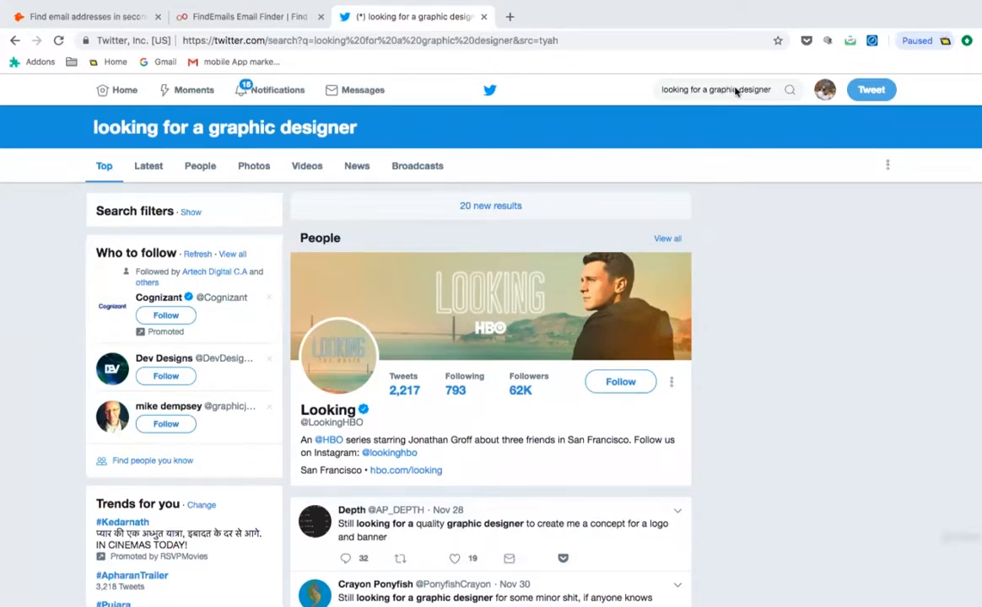
mouse_move(717, 91)
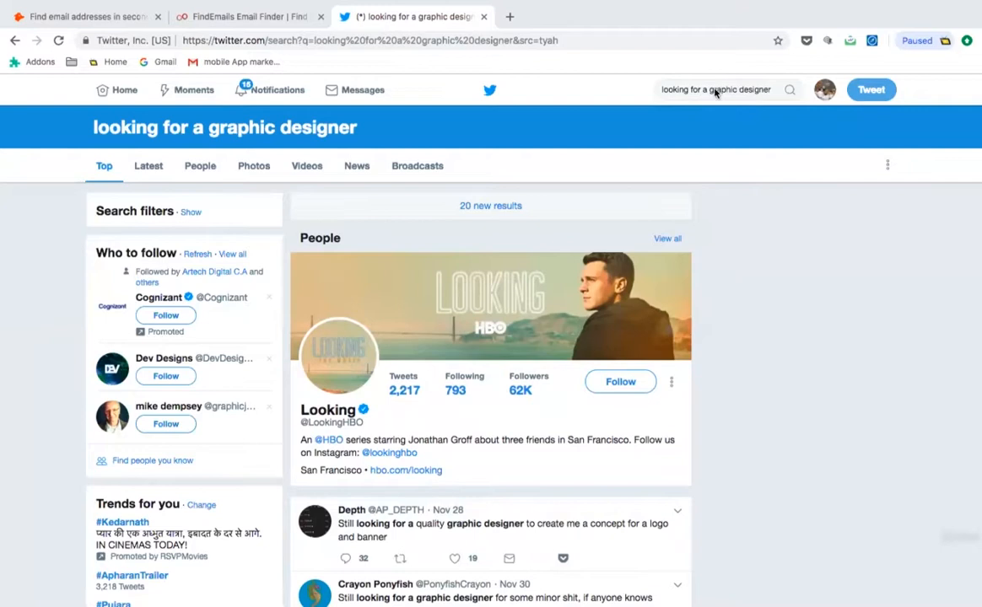
Step: Pick a suggested search and scroll through the designer-request tweets
click(726, 90)
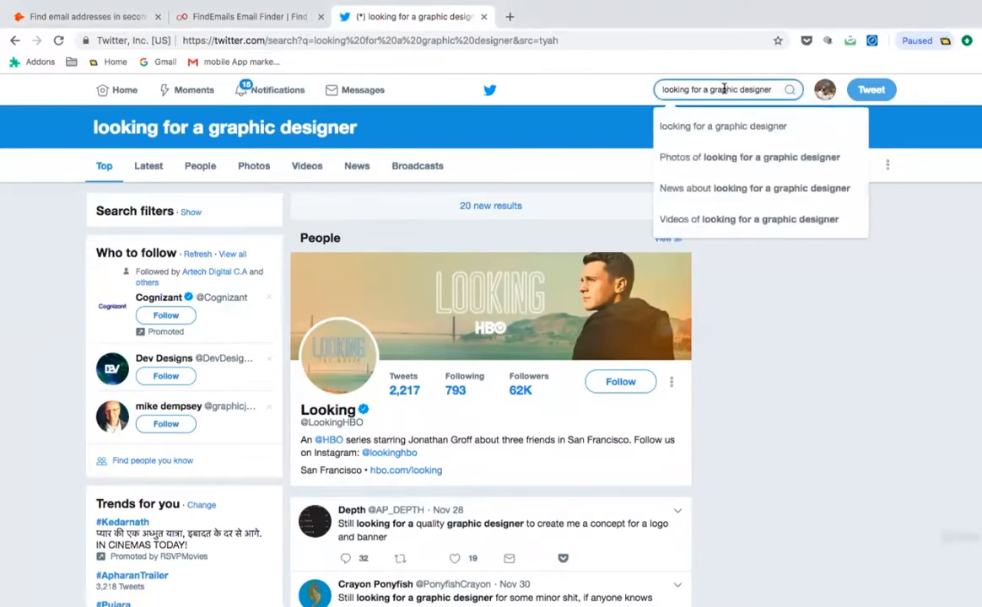
click(746, 297)
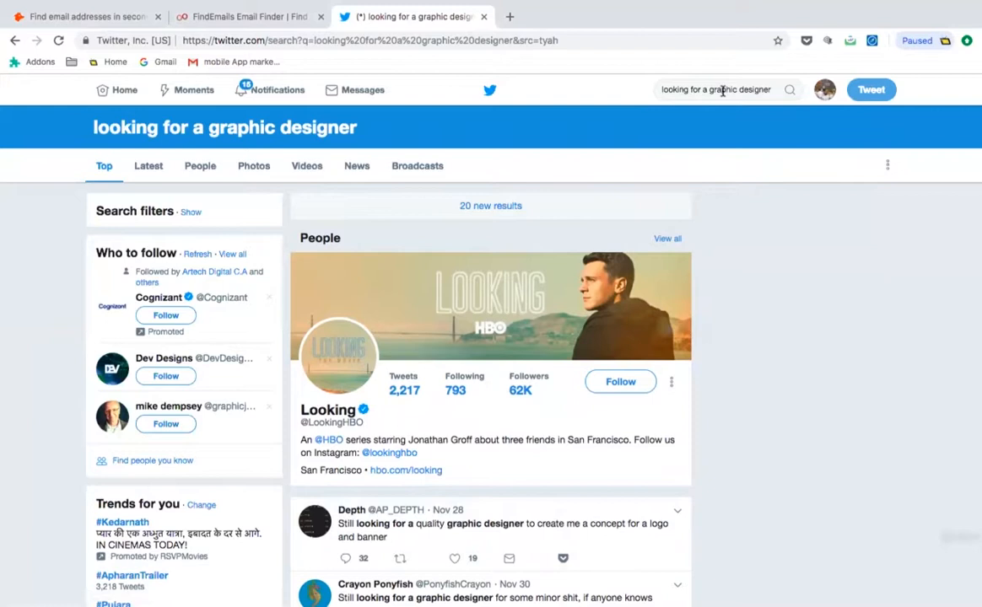
mouse_move(671, 89)
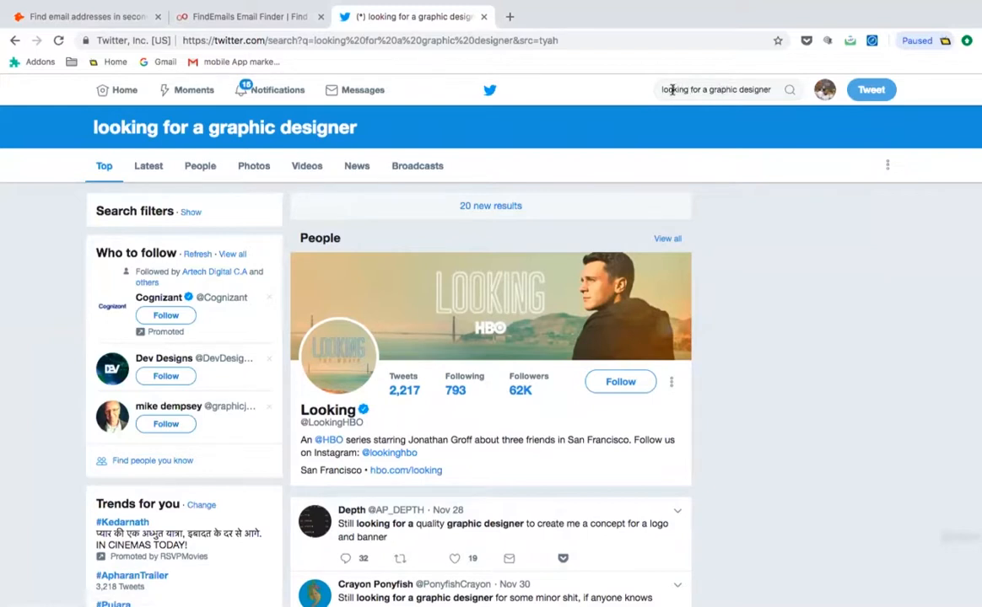
mouse_move(709, 265)
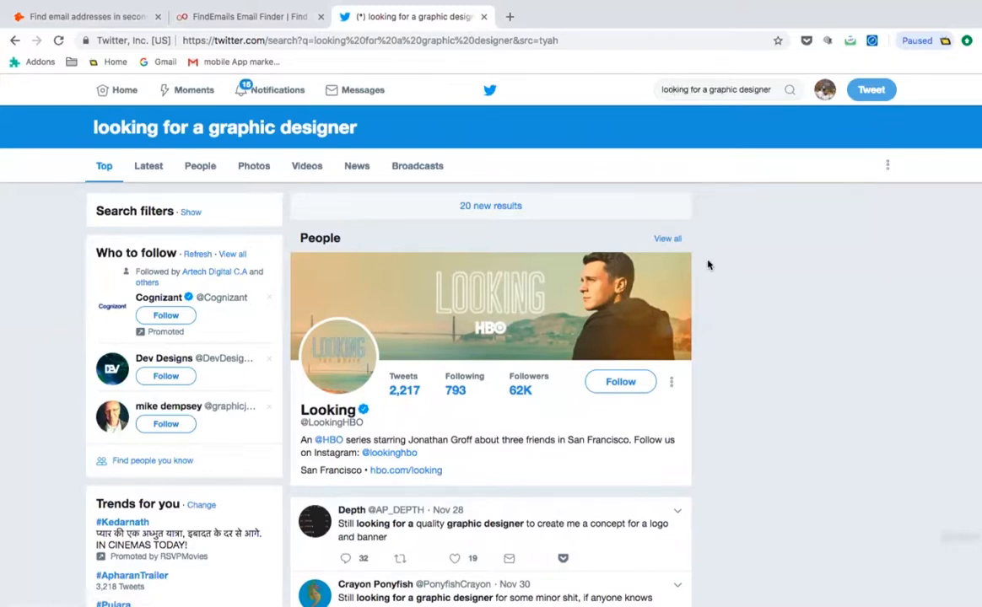
mouse_move(717, 350)
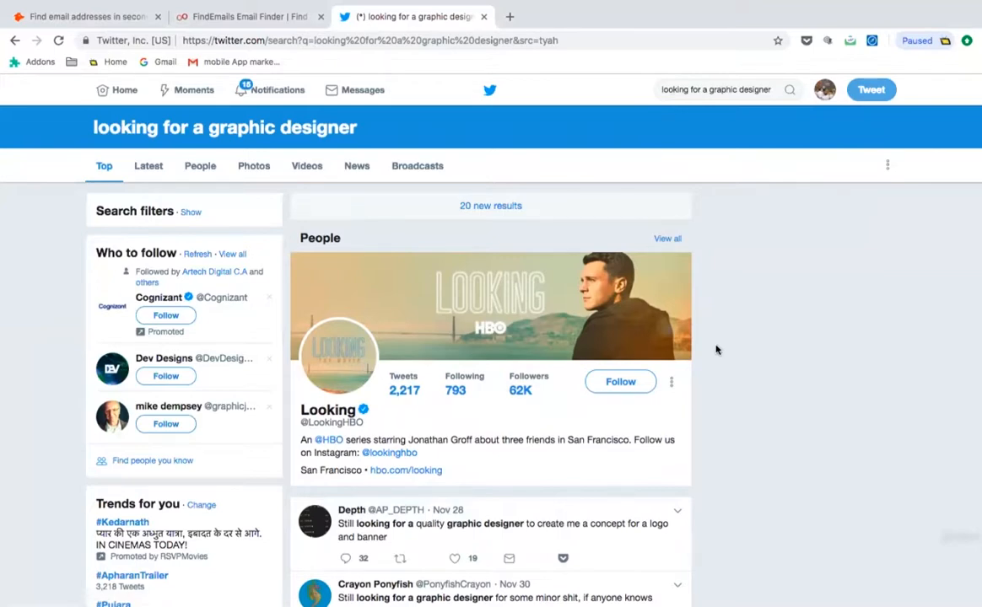
scroll(down, 3)
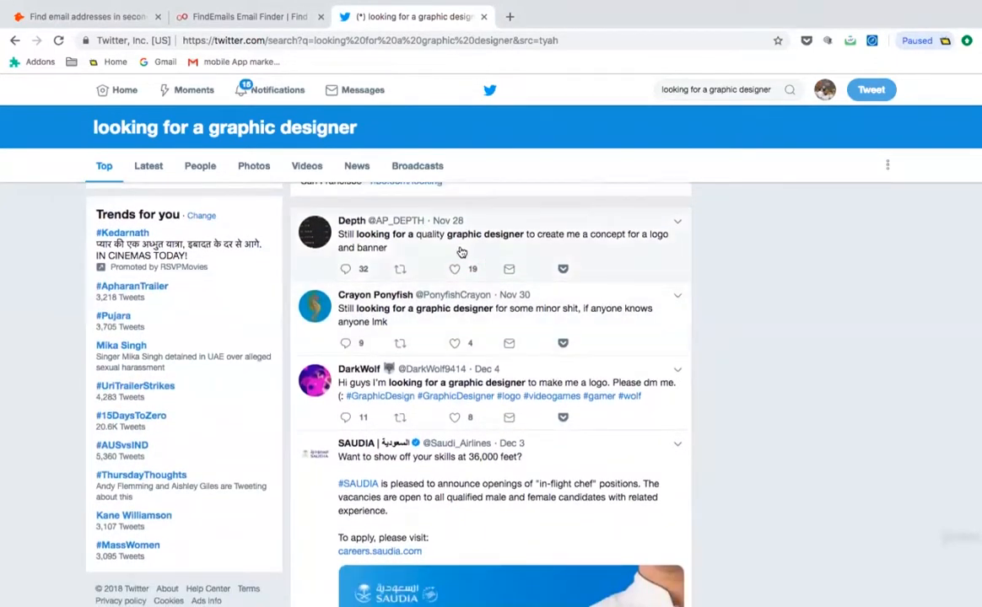
mouse_move(352, 220)
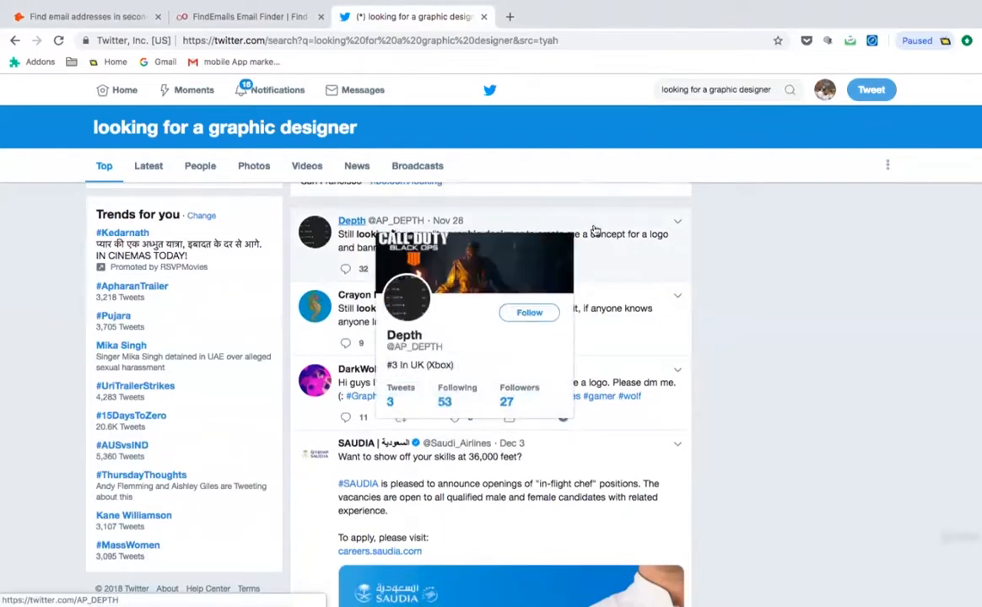
mouse_move(710, 339)
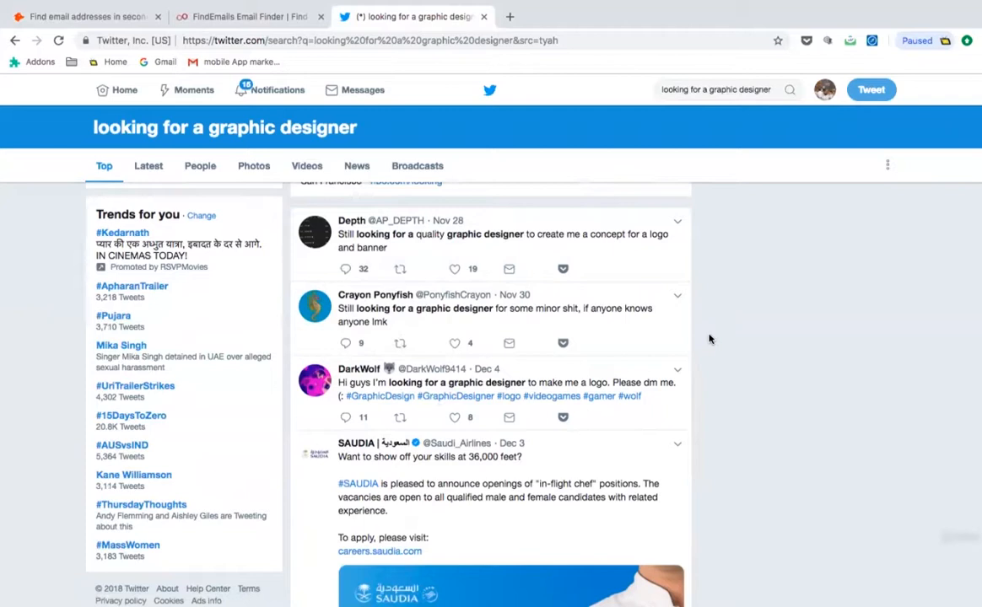
mouse_move(351, 220)
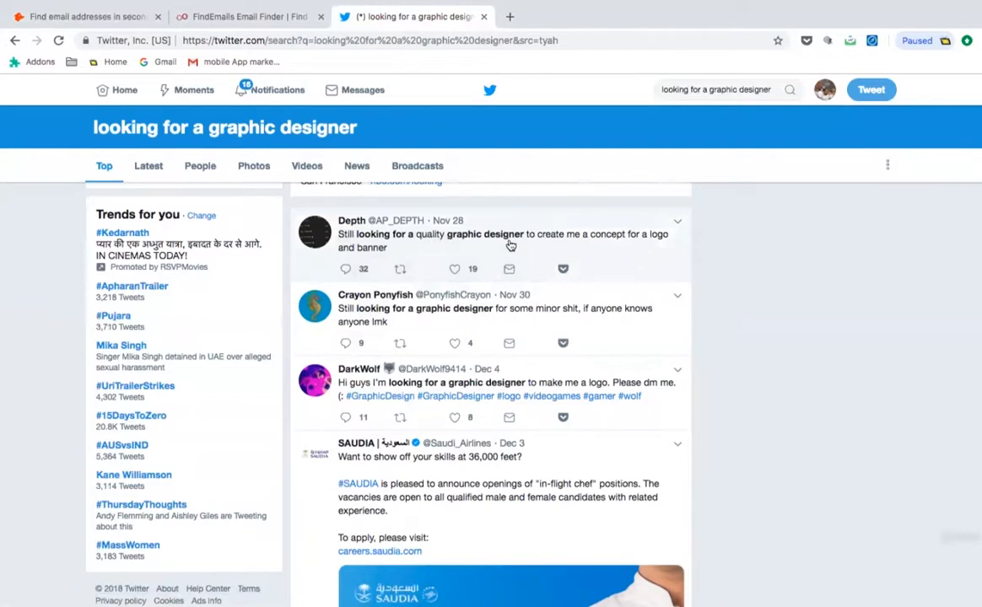
mouse_move(623, 248)
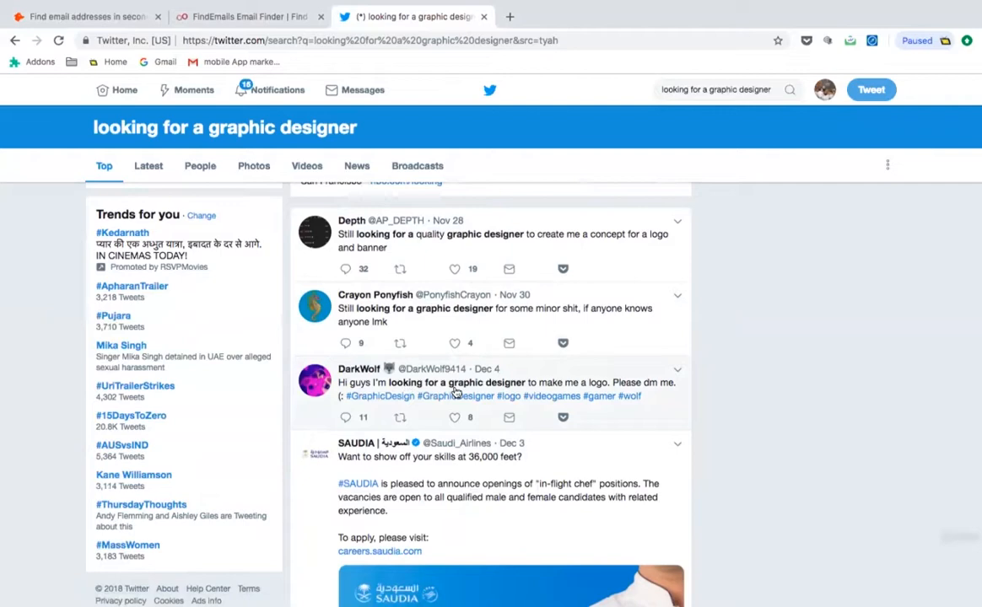
mouse_move(603, 394)
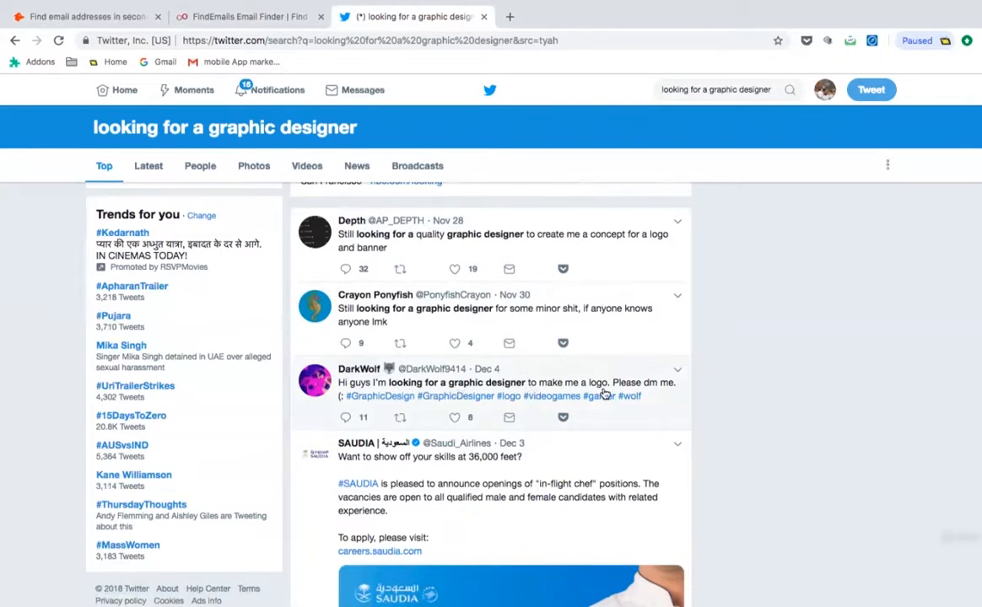
mouse_move(713, 454)
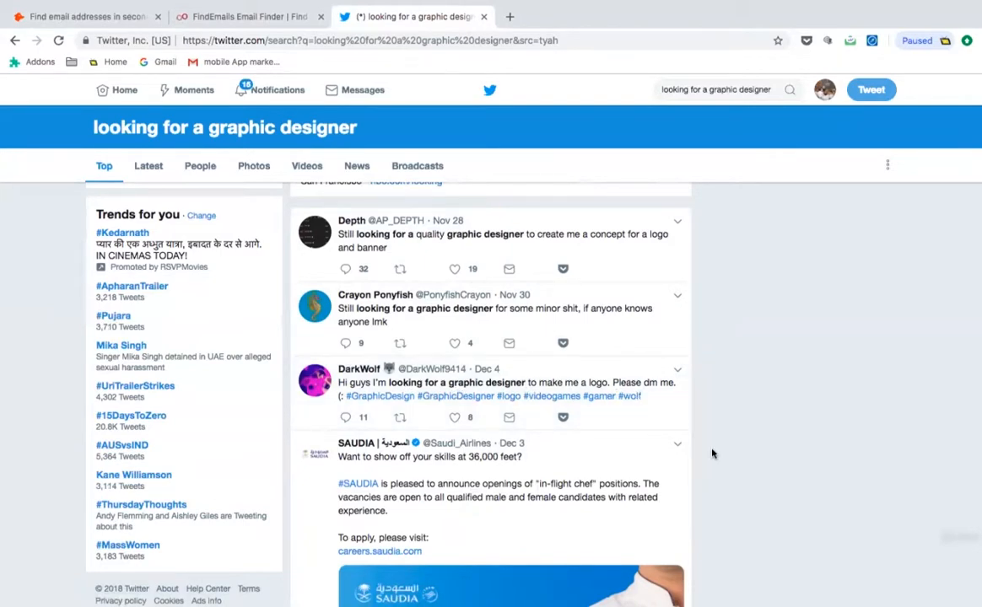
scroll(down, 3)
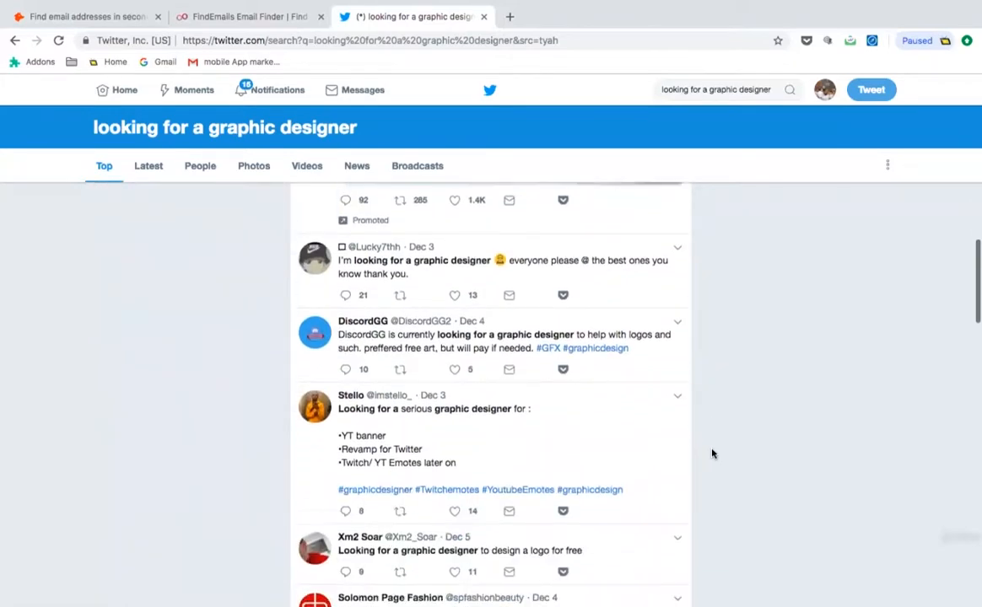
scroll(down, 3)
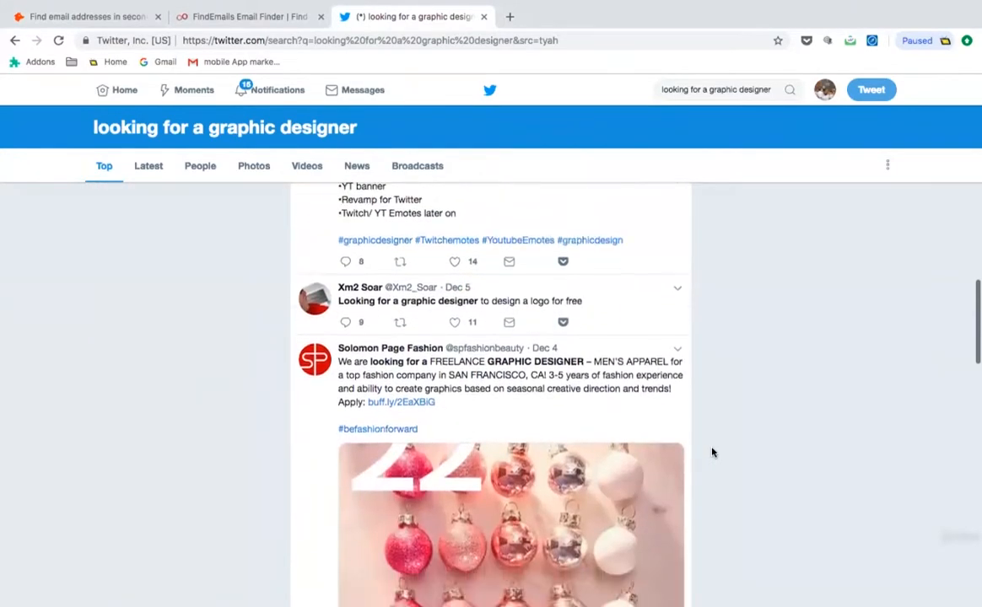
scroll(up, 3)
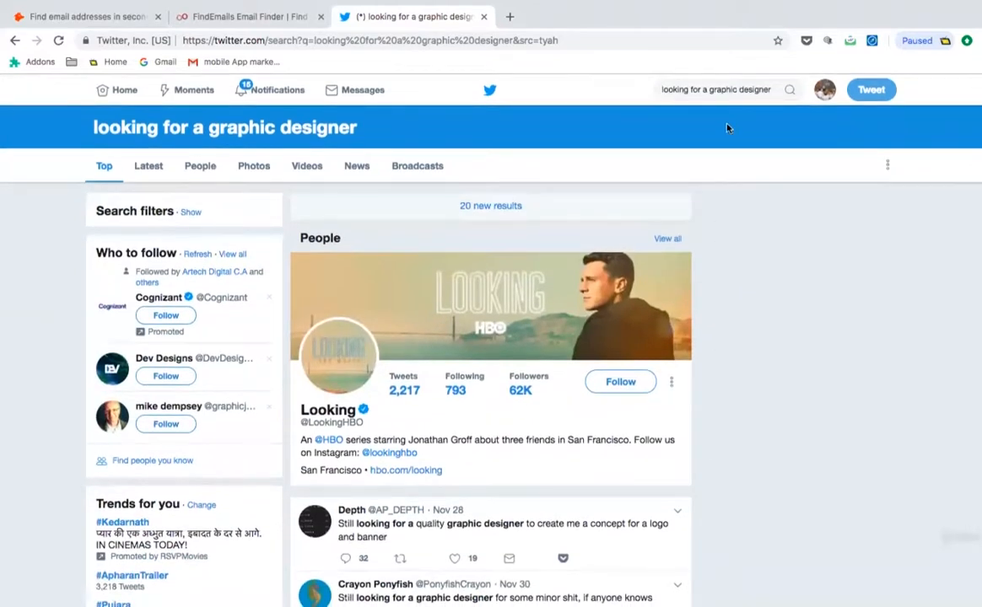
mouse_move(709, 274)
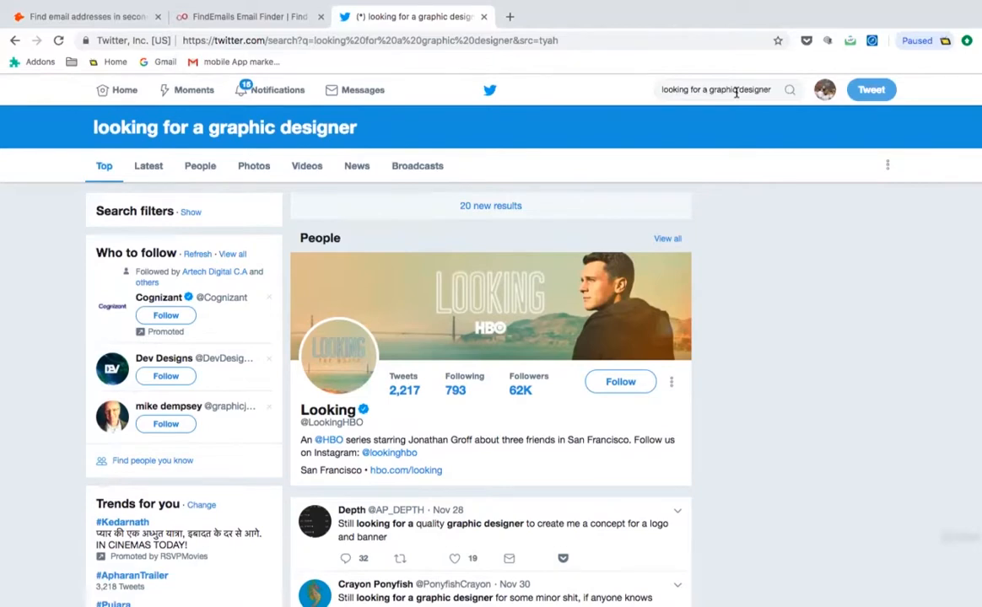
mouse_move(718, 389)
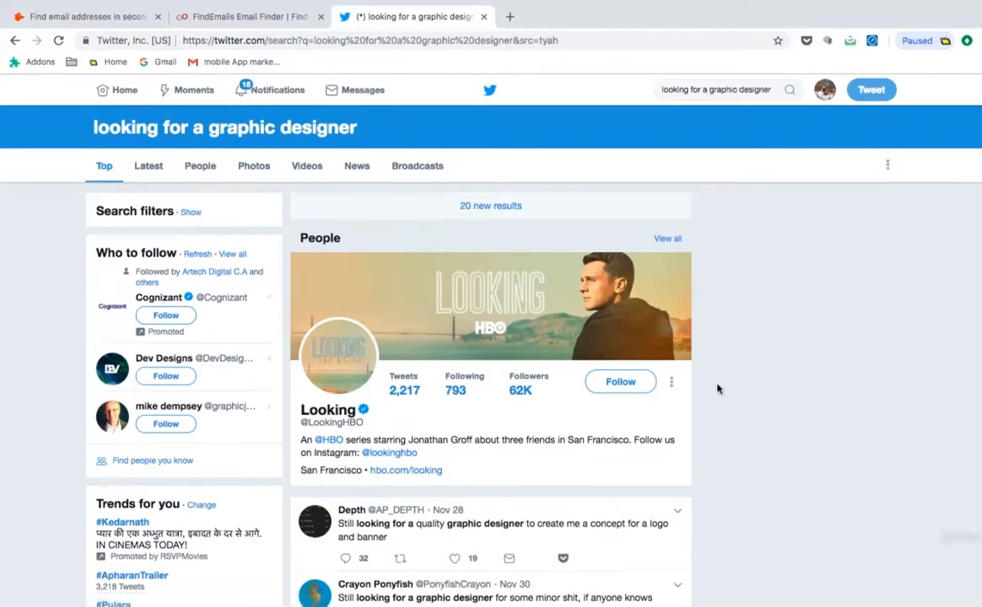
Step: Finish reading the tweets and switch to the Hunter email finder site
scroll(down, 3)
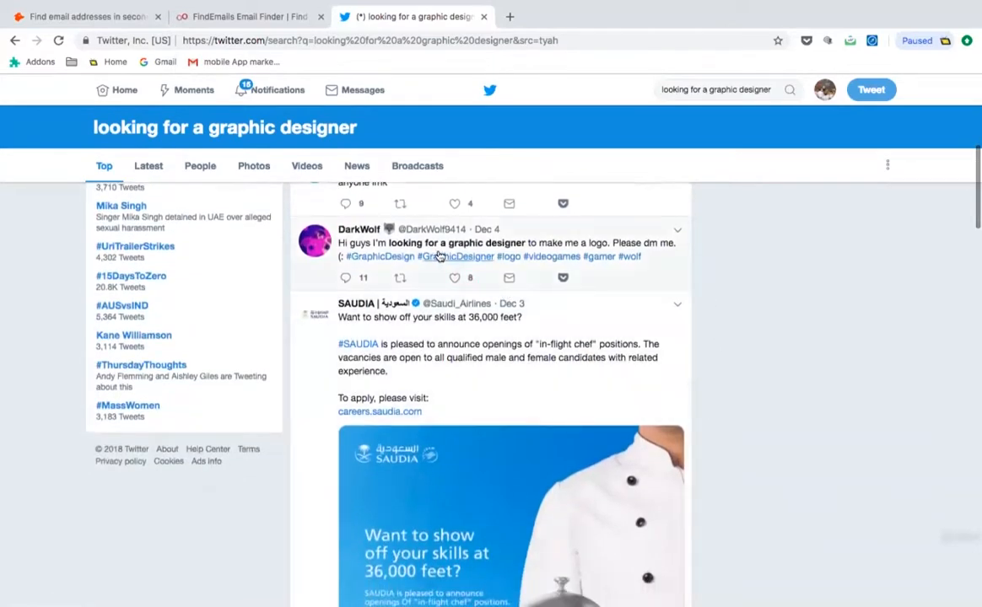
mouse_move(732, 289)
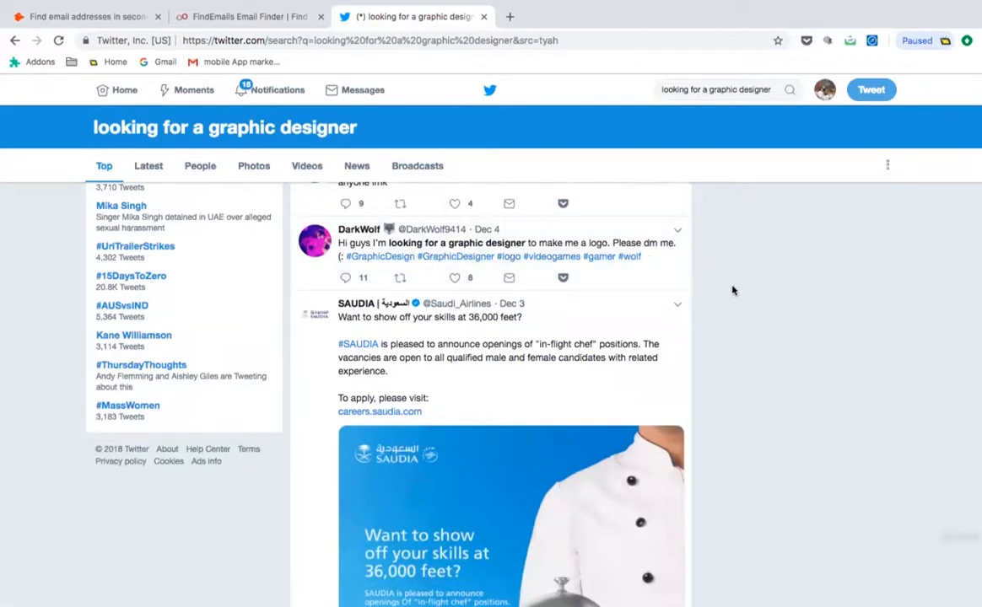
scroll(up, 3)
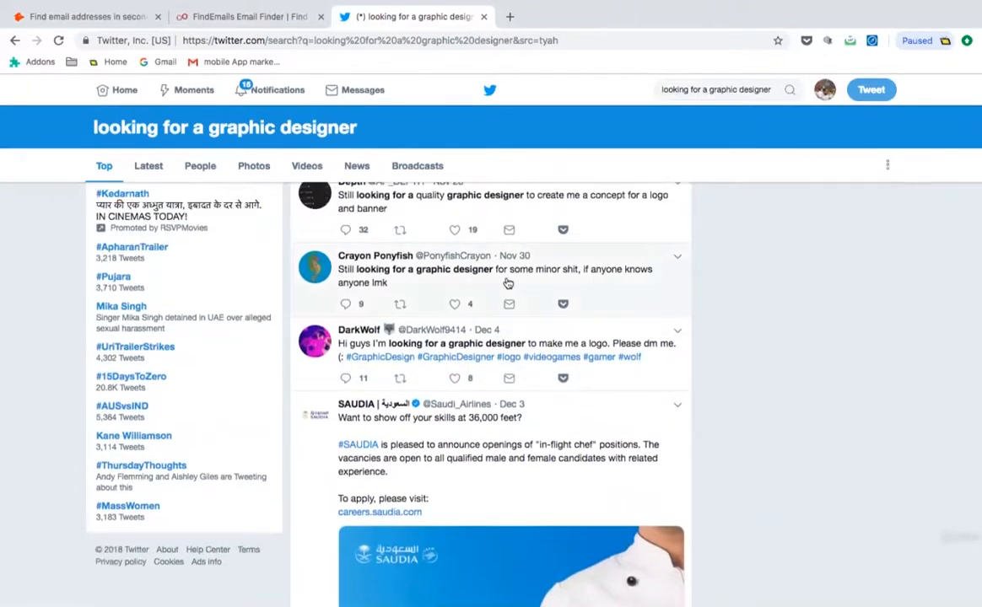
mouse_move(699, 282)
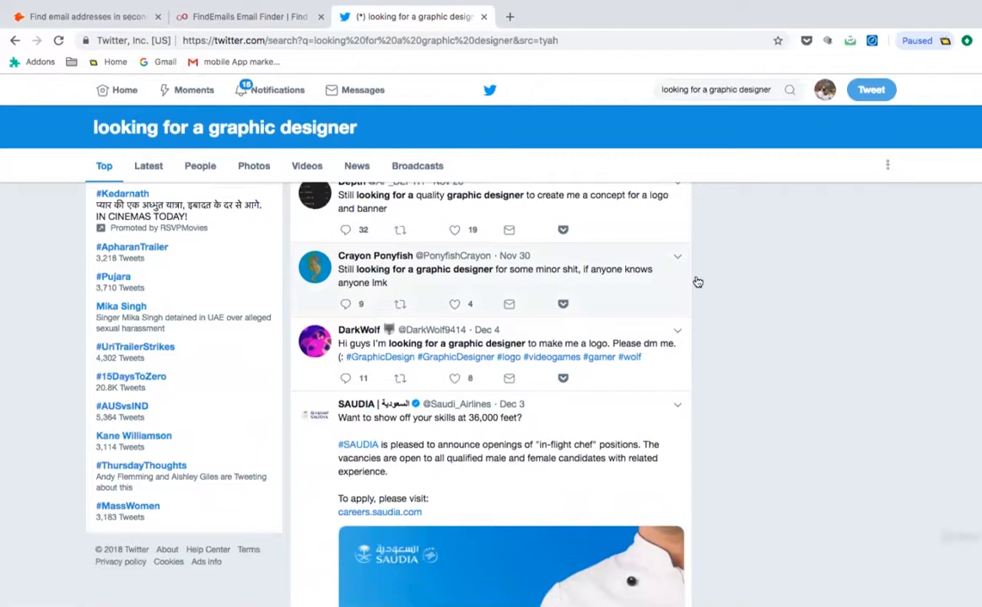
mouse_move(709, 288)
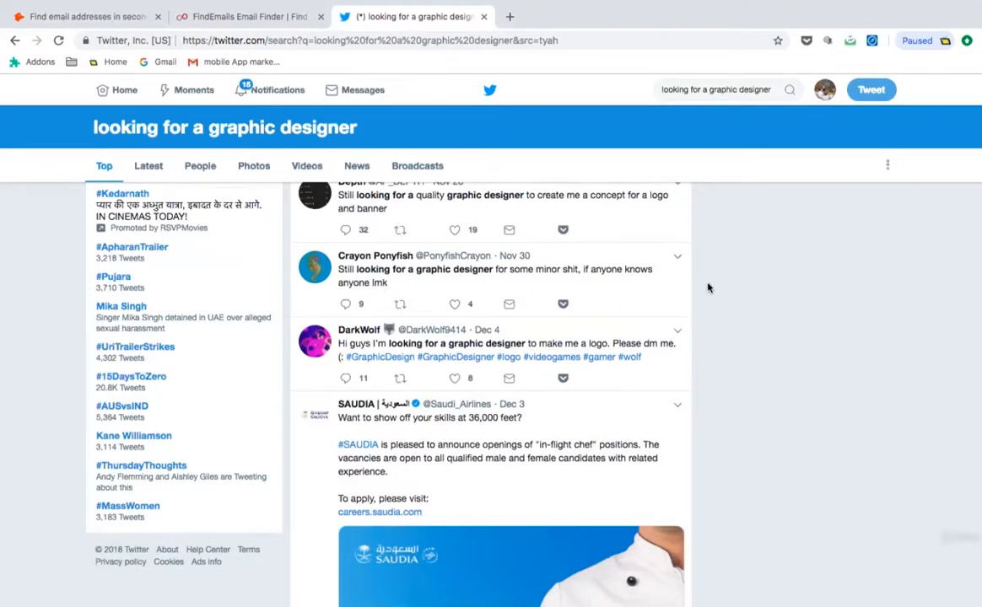
scroll(up, 3)
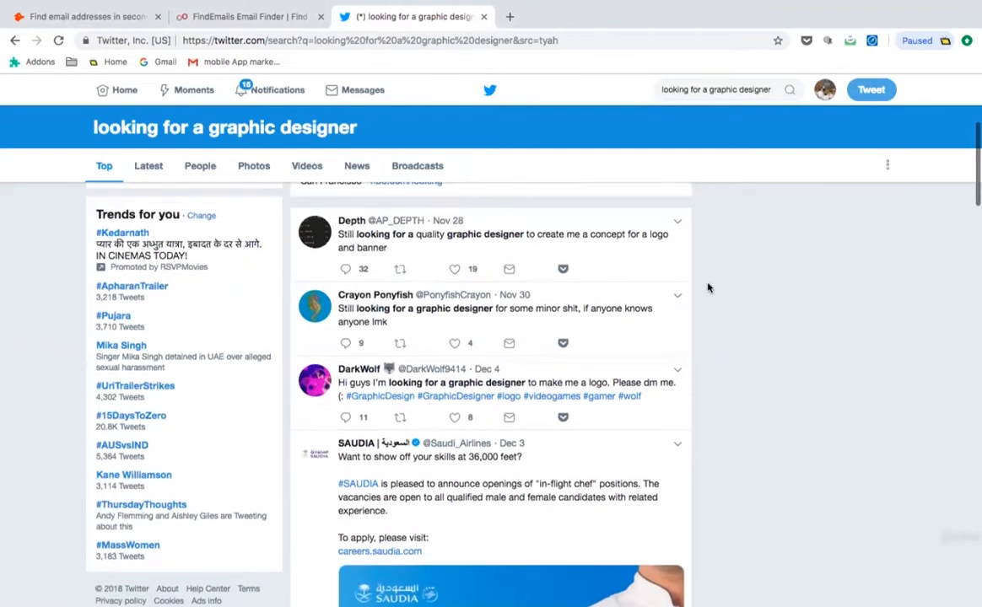
mouse_move(704, 331)
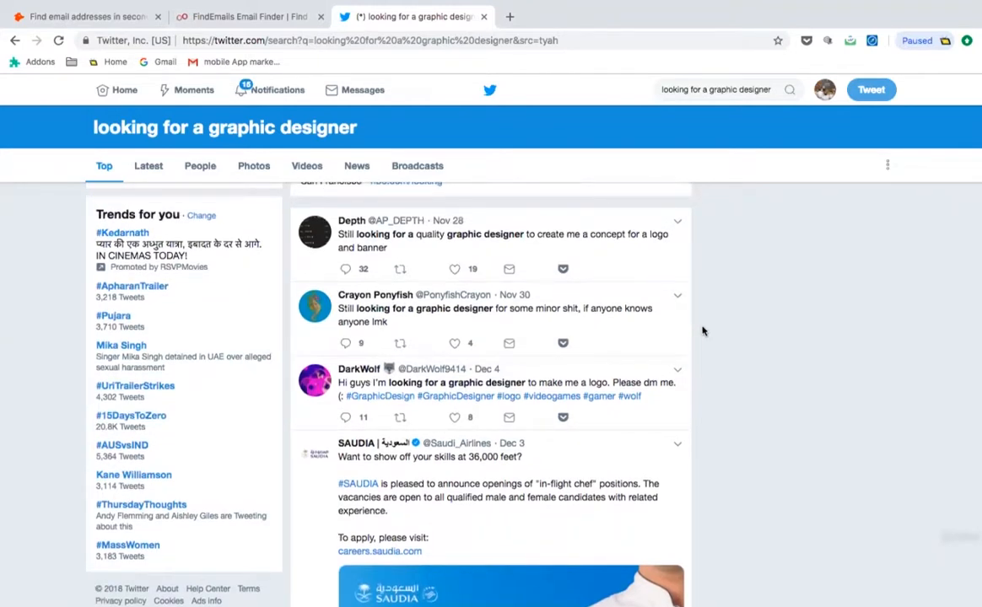
mouse_move(358, 245)
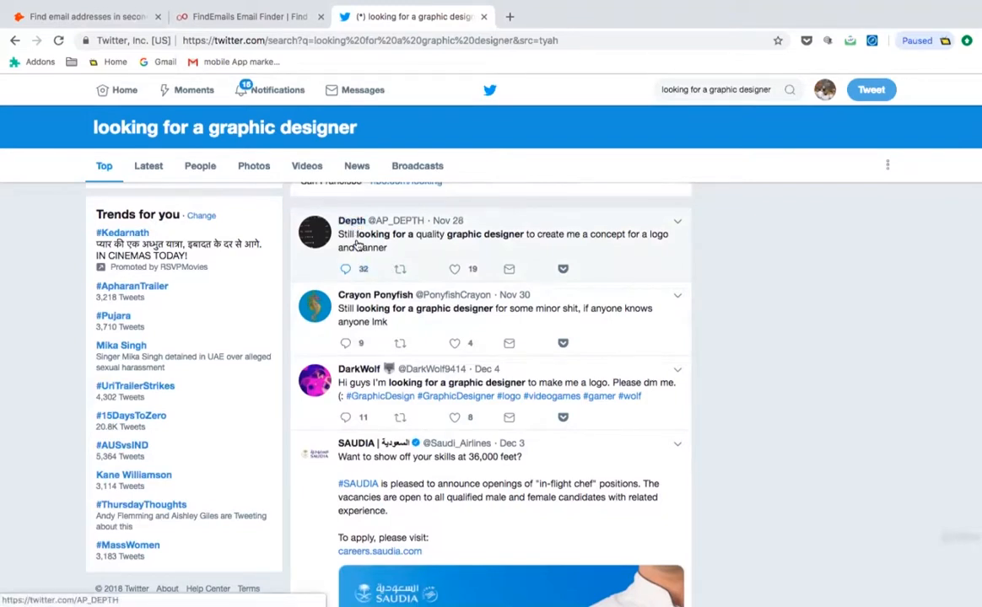
mouse_move(365, 272)
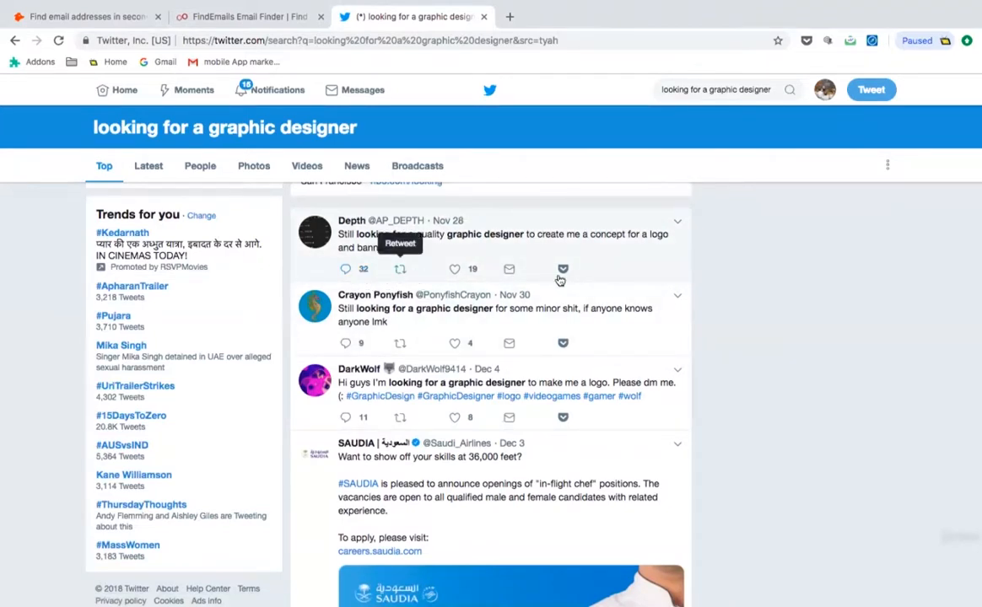
mouse_move(707, 305)
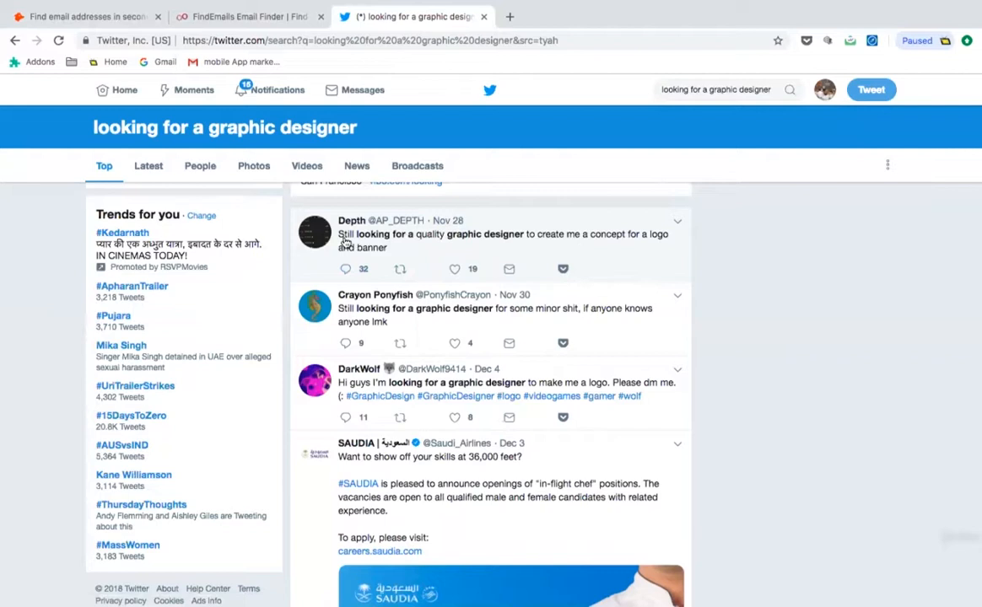
mouse_move(460, 242)
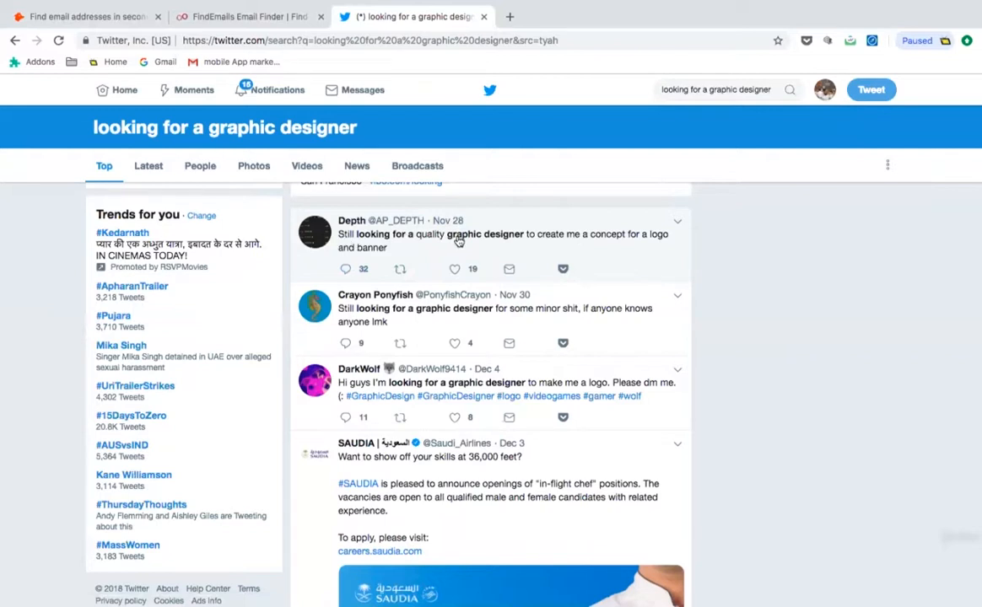
mouse_move(701, 262)
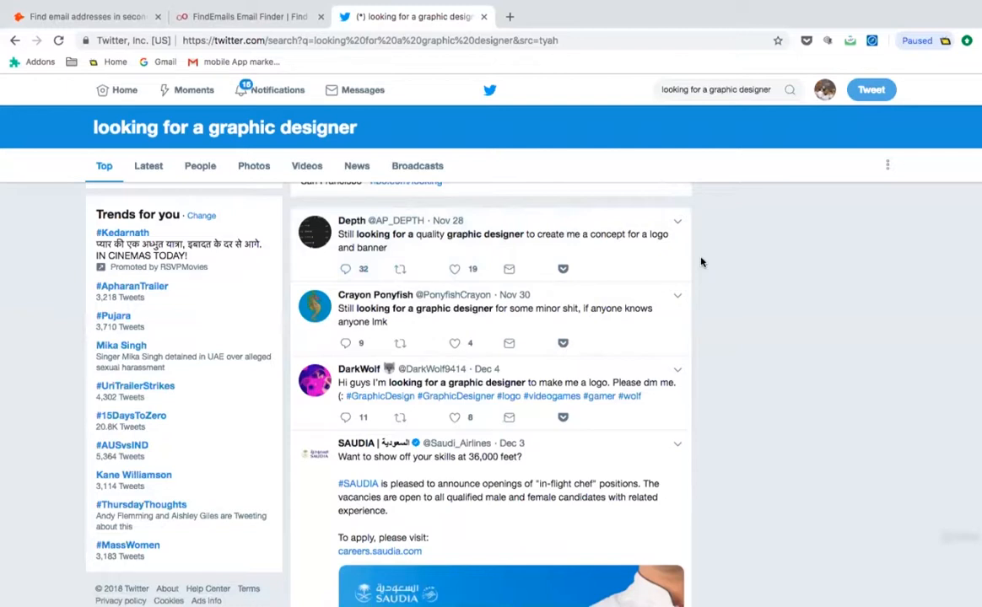
mouse_move(434, 246)
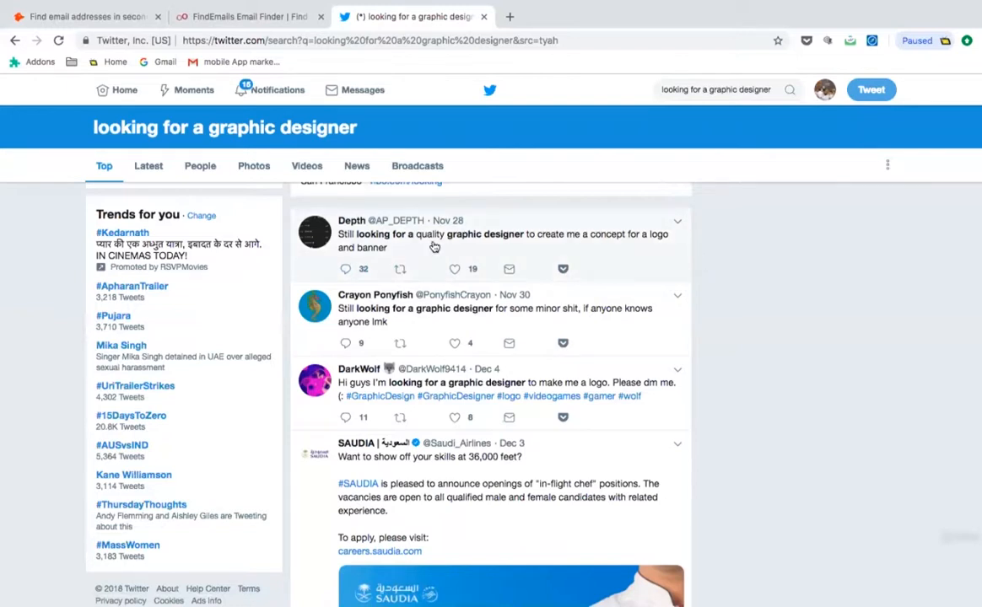
mouse_move(380, 239)
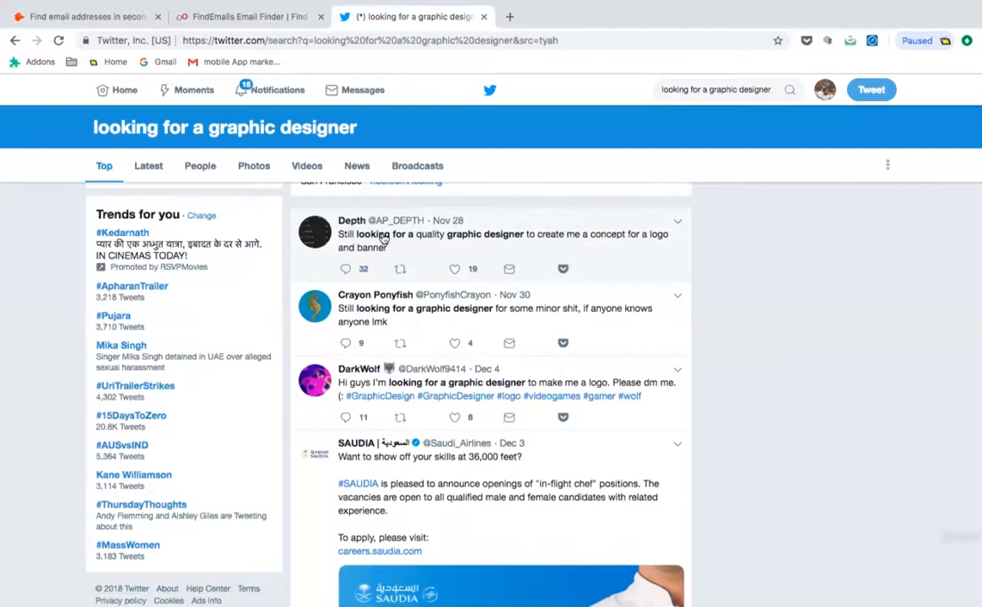
mouse_move(705, 263)
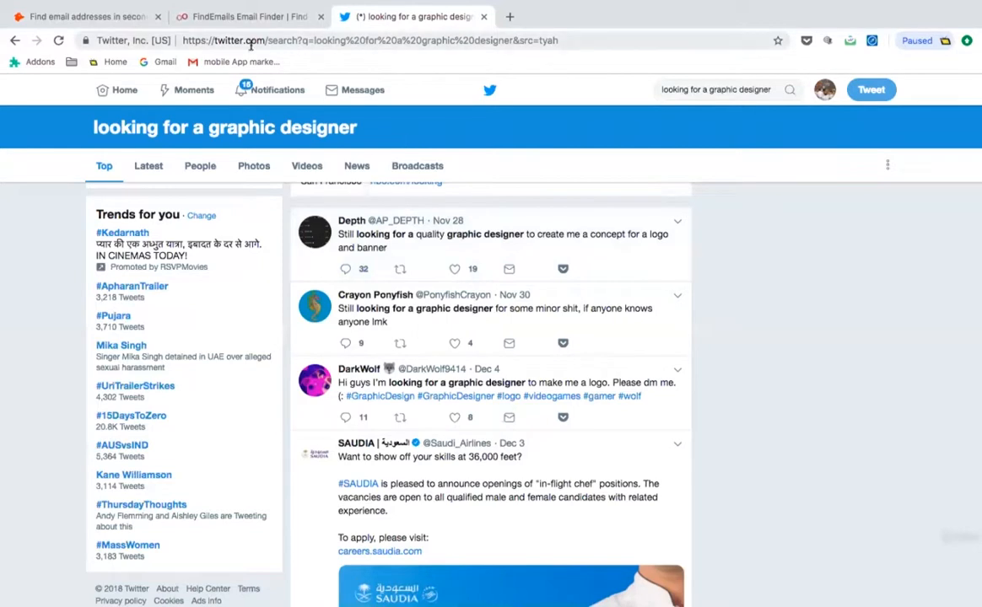
click(80, 17)
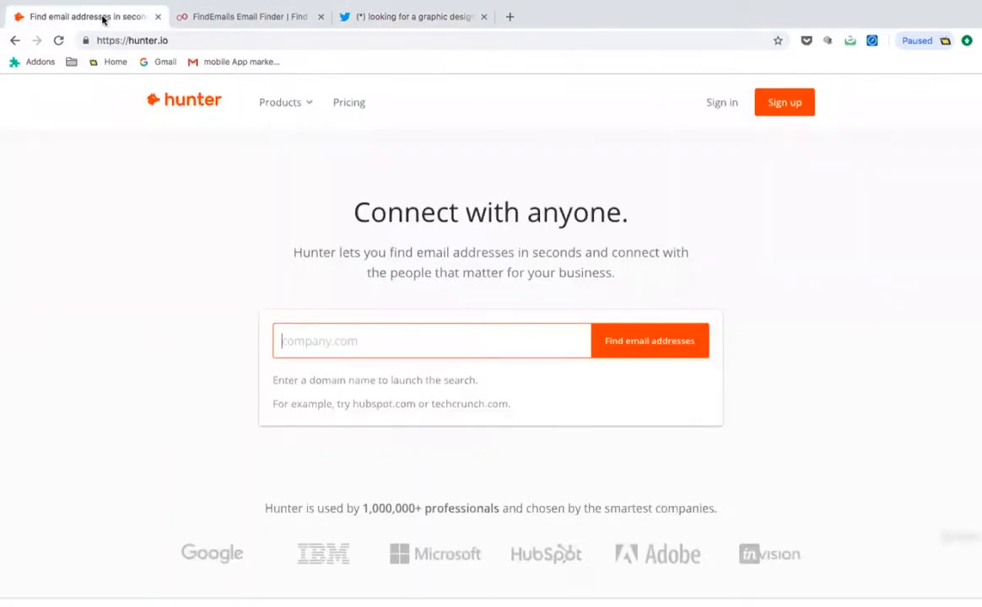
mouse_move(118, 197)
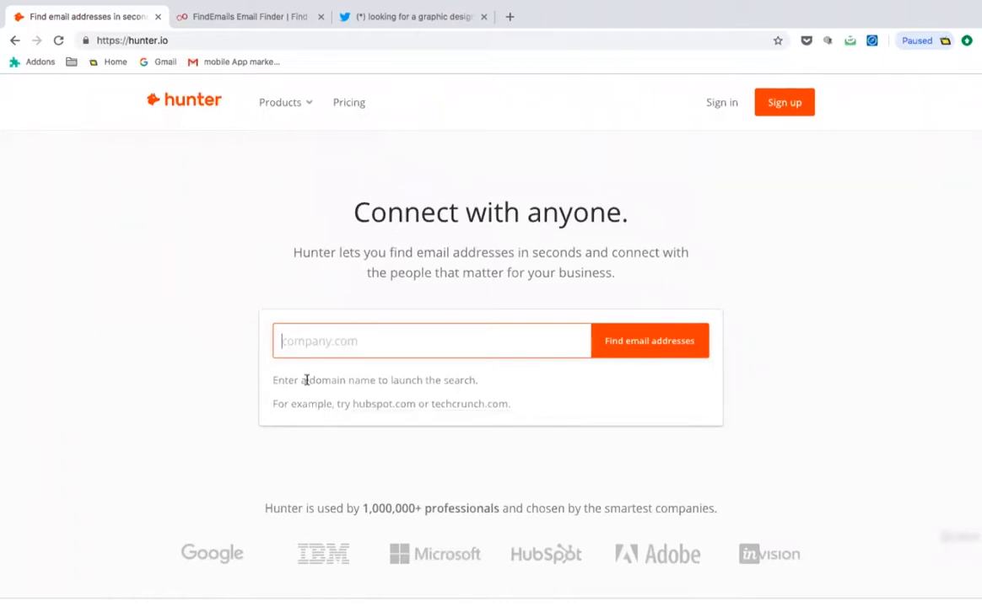
click(650, 341)
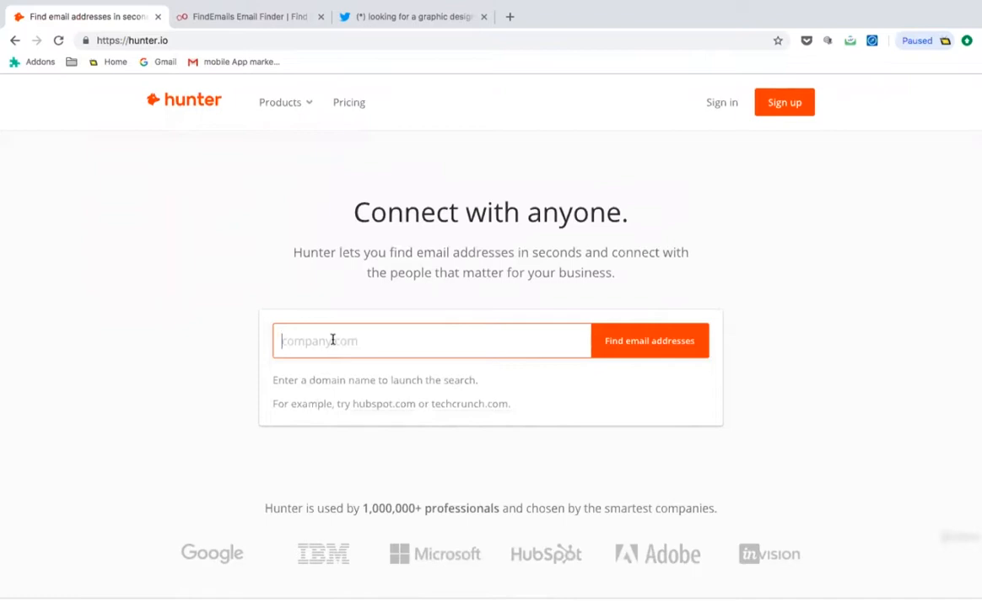
mouse_move(329, 342)
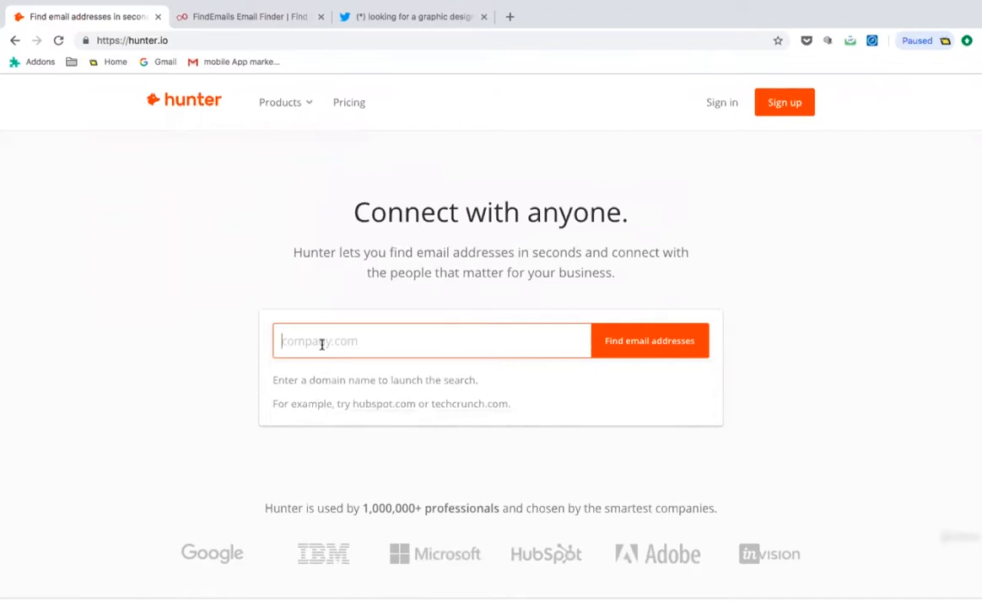
click(649, 340)
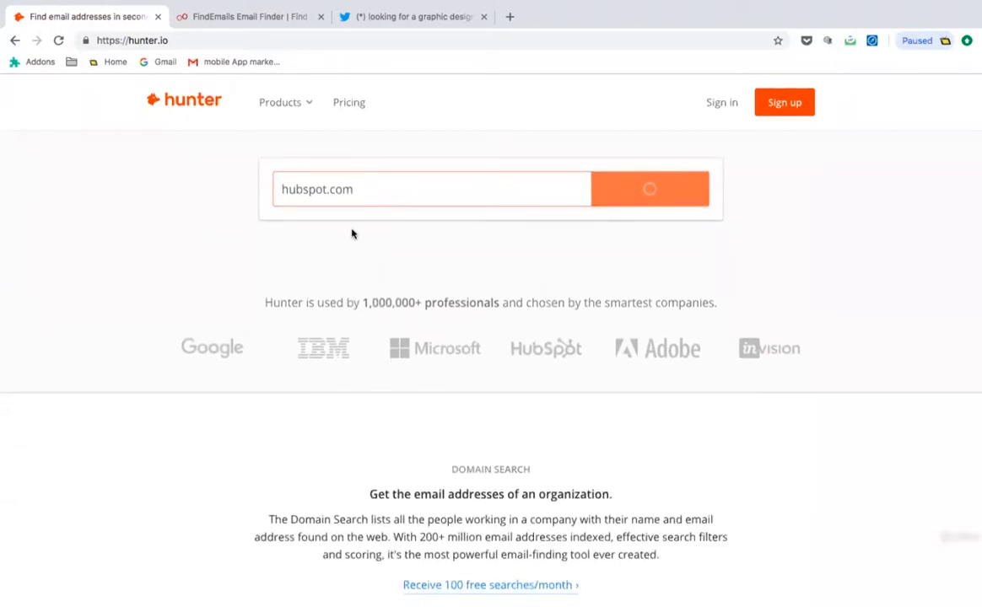
click(650, 189)
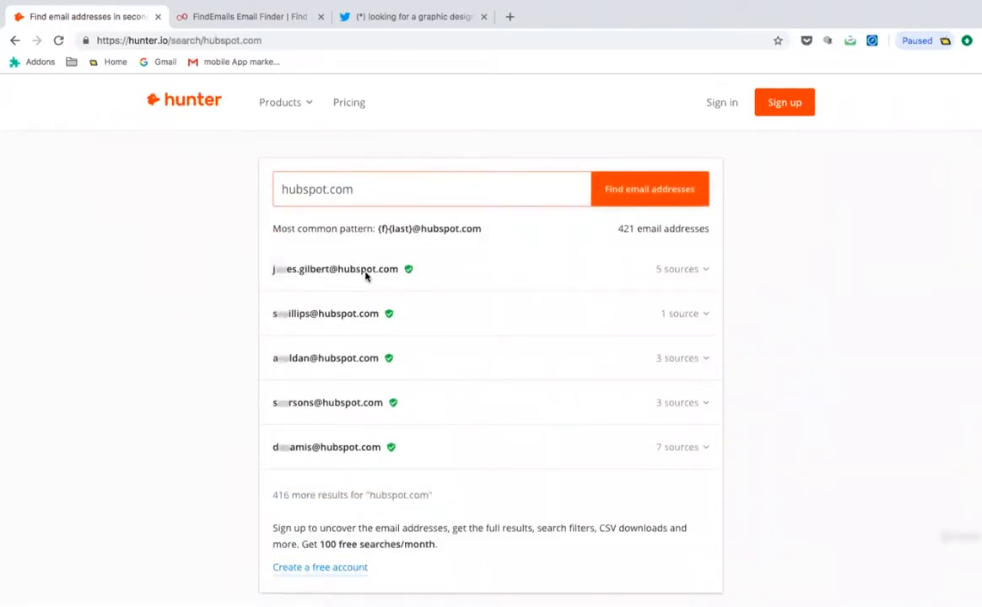
mouse_move(329, 273)
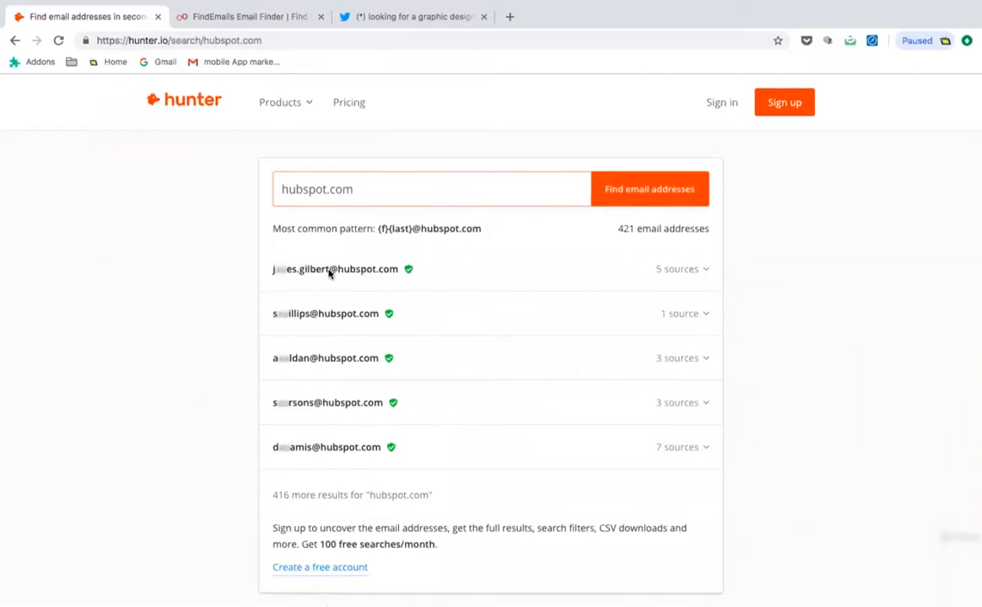
mouse_move(330, 319)
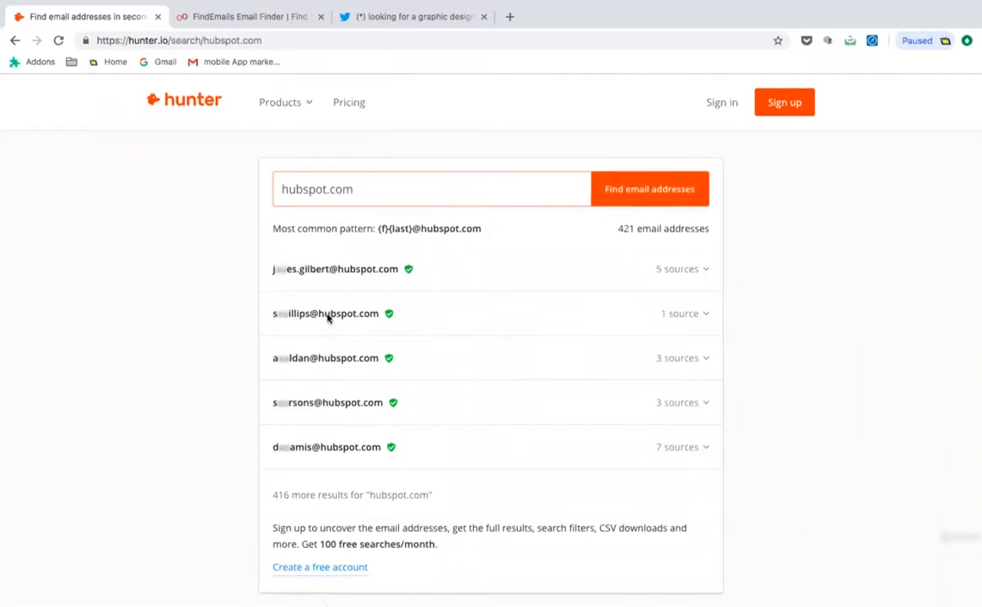
mouse_move(223, 320)
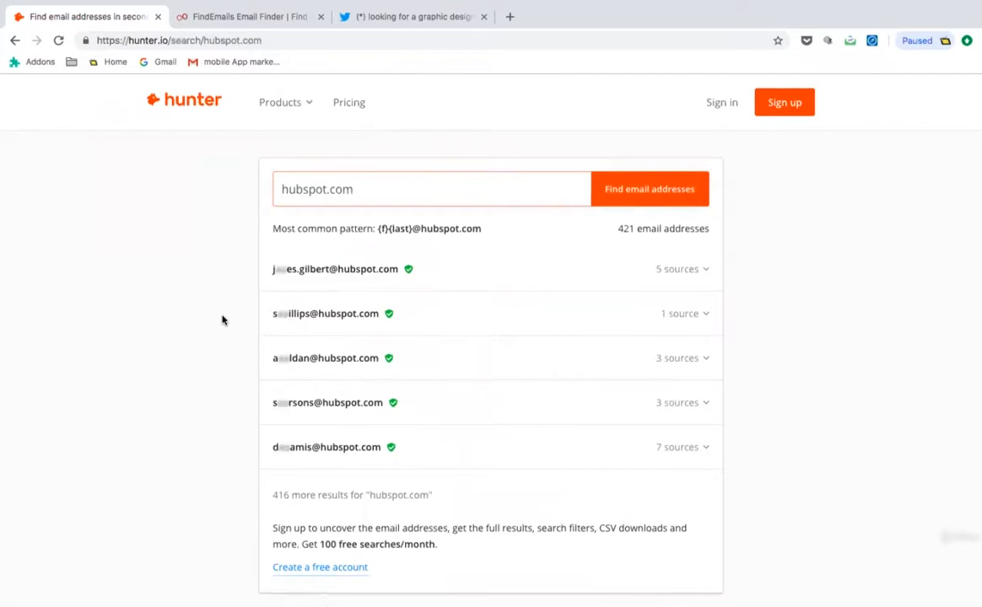
mouse_move(332, 289)
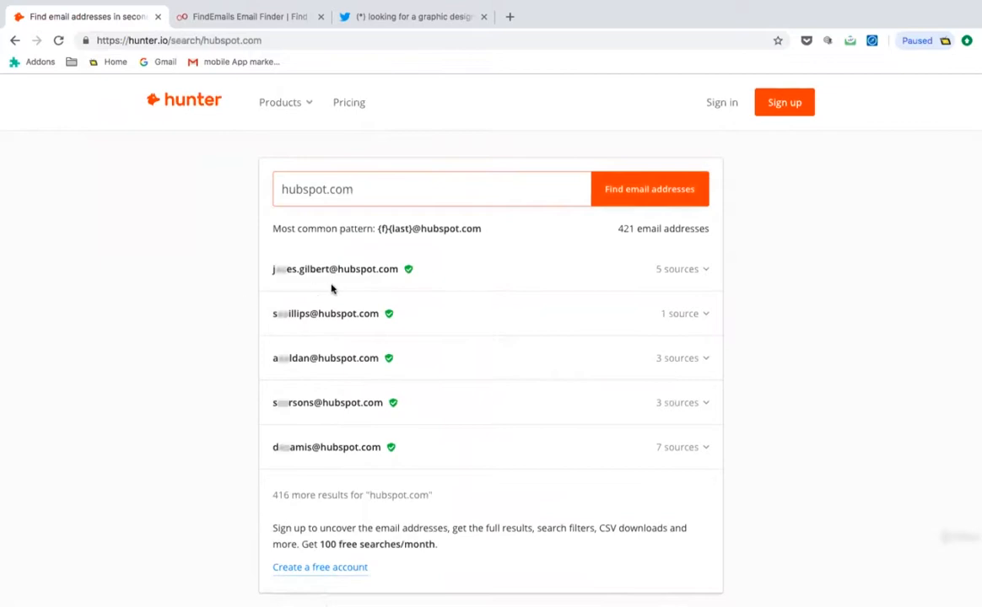
mouse_move(721, 102)
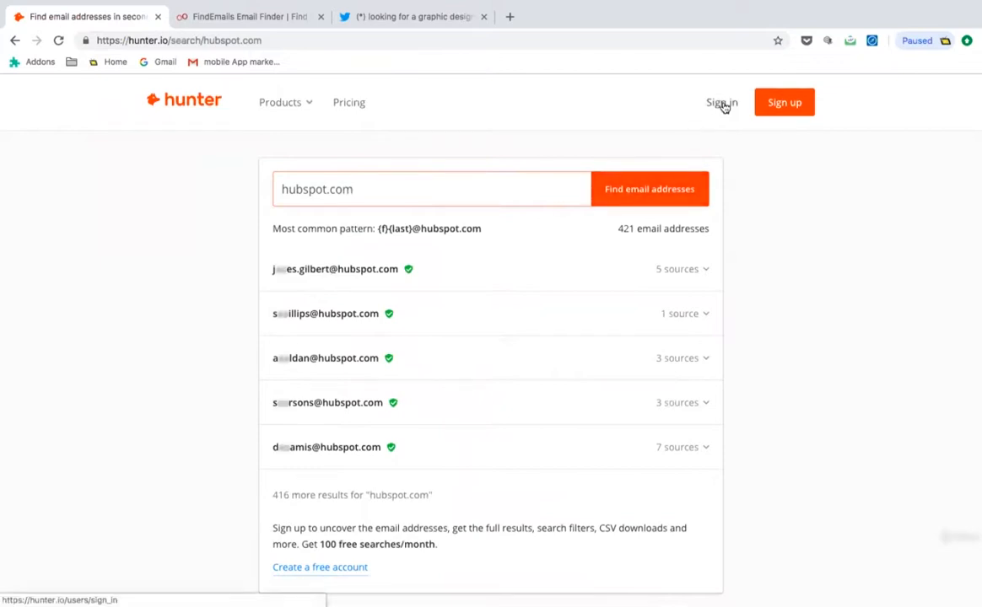
mouse_move(307, 272)
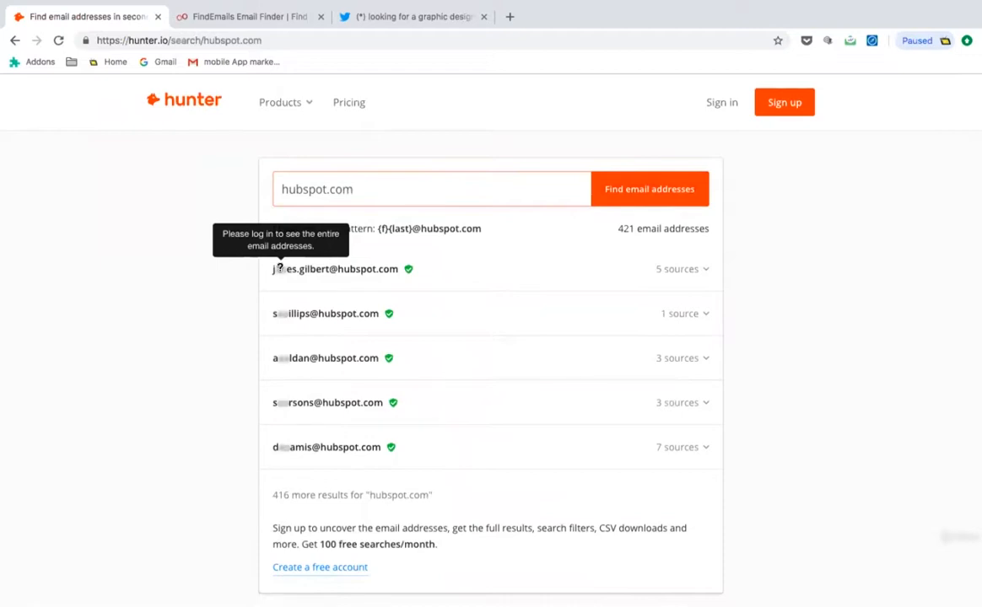
mouse_move(723, 116)
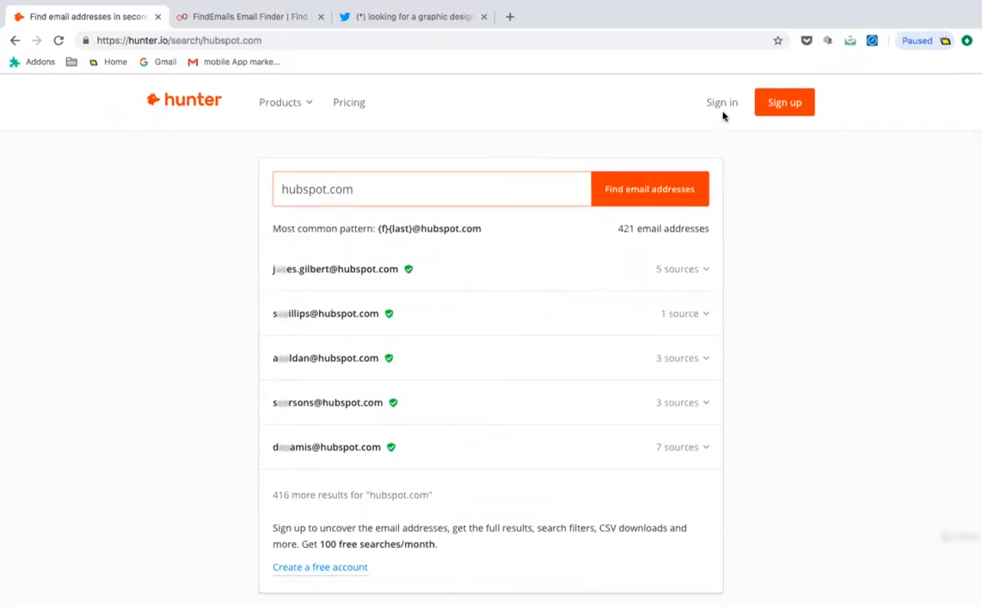
mouse_move(290, 440)
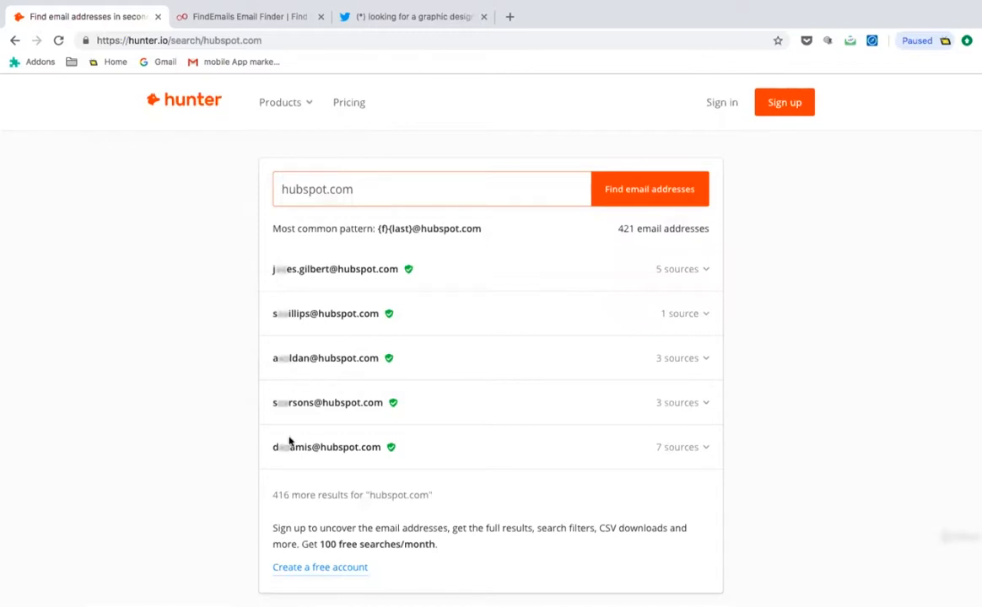
mouse_move(184, 435)
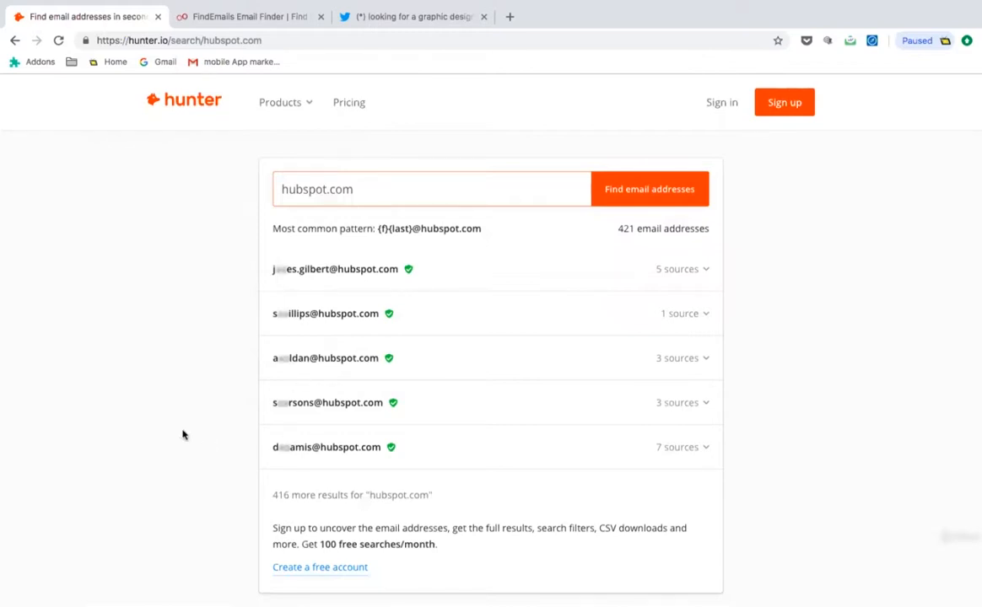
mouse_move(234, 54)
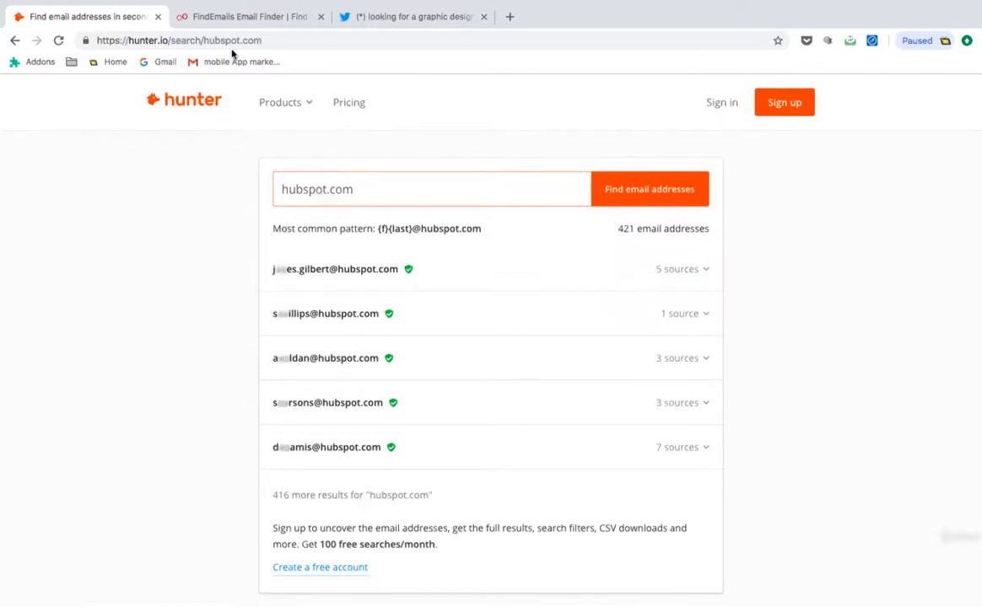
click(249, 17)
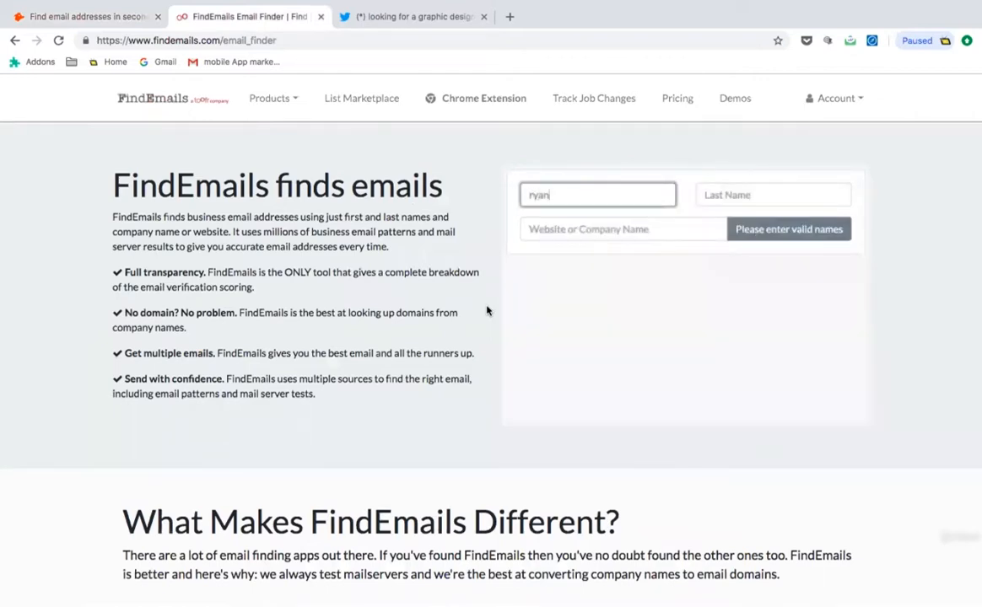
scroll(down, 3)
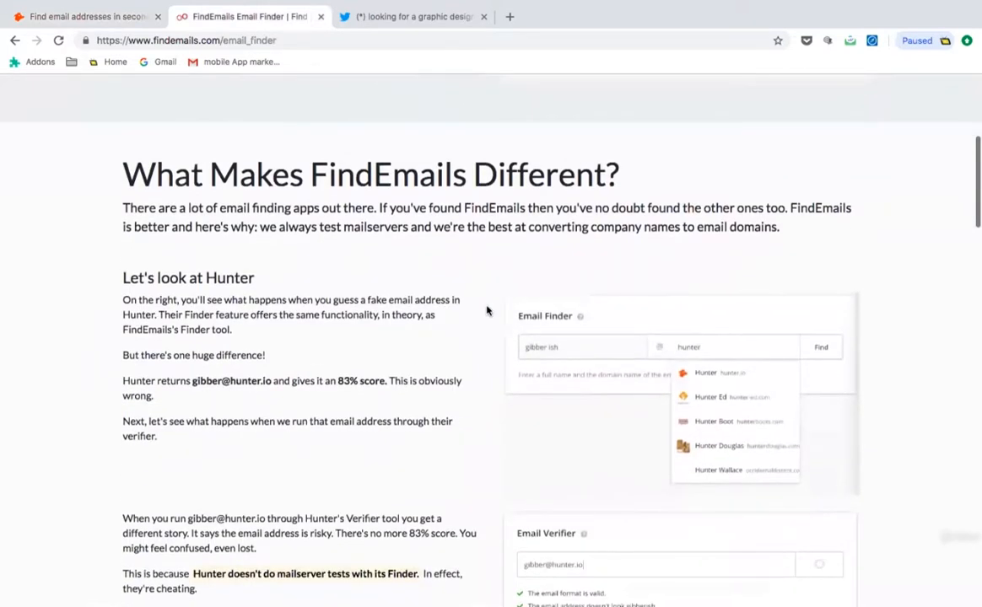
scroll(down, 3)
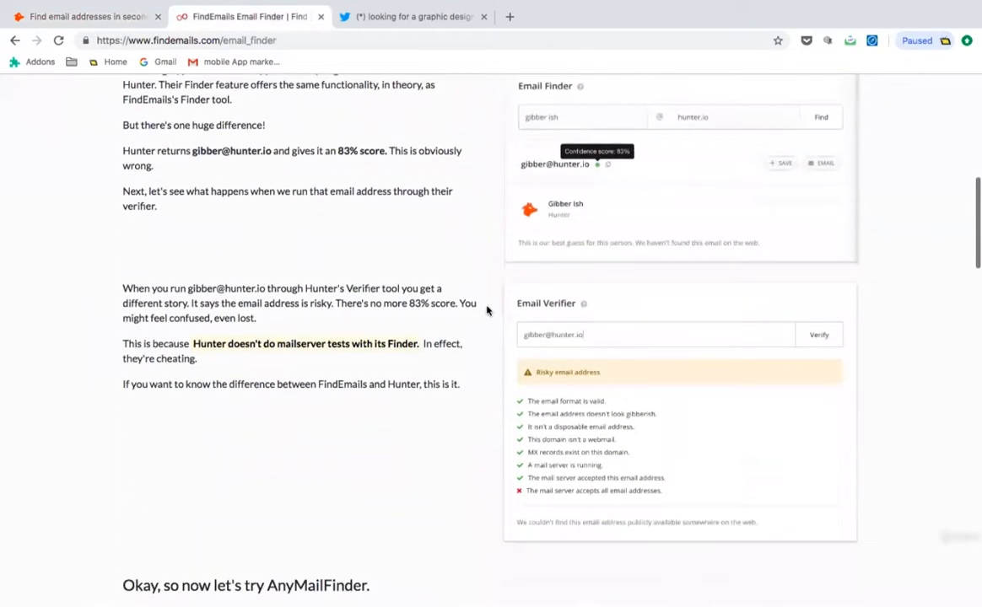
scroll(down, 3)
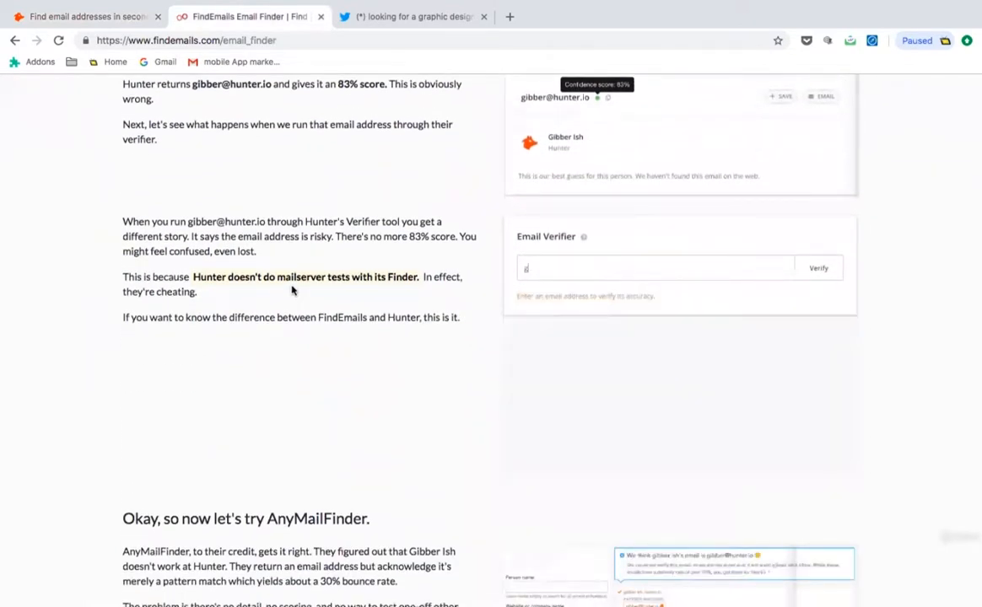
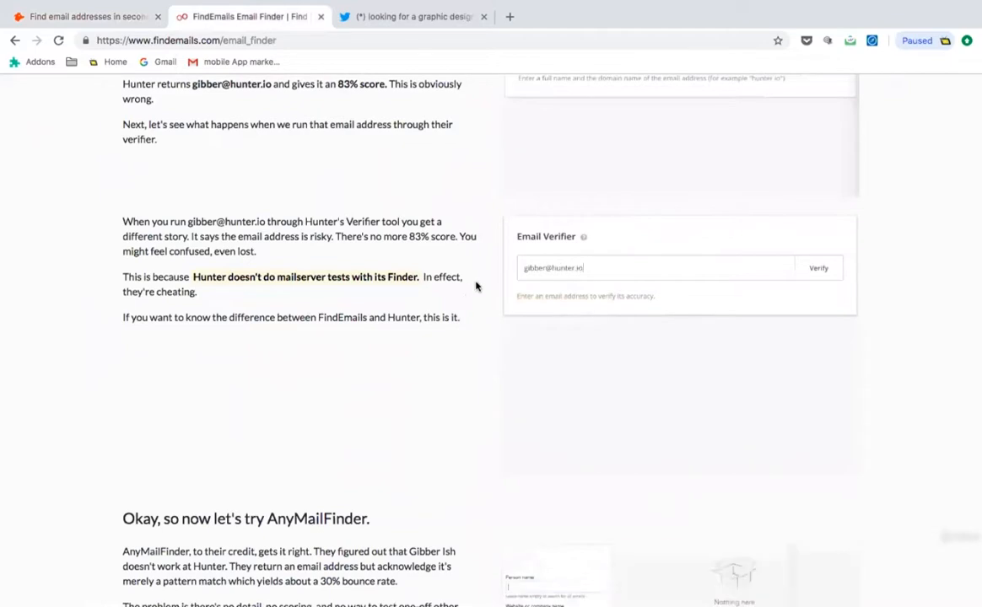
Step: Scroll through the 'What Makes FindEmails Different?' Hunter comparison and back up
scroll(up, 3)
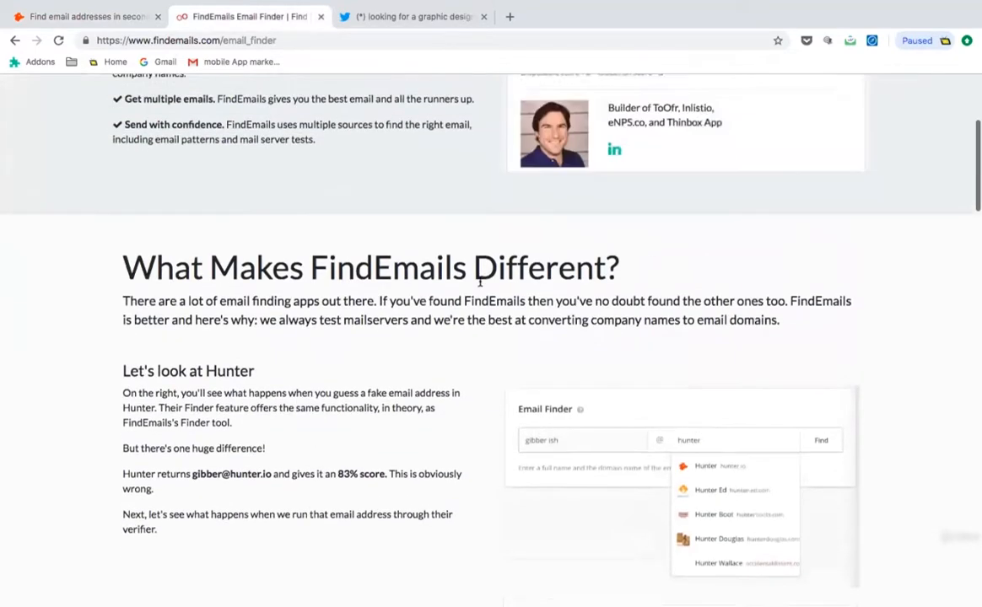
scroll(down, 3)
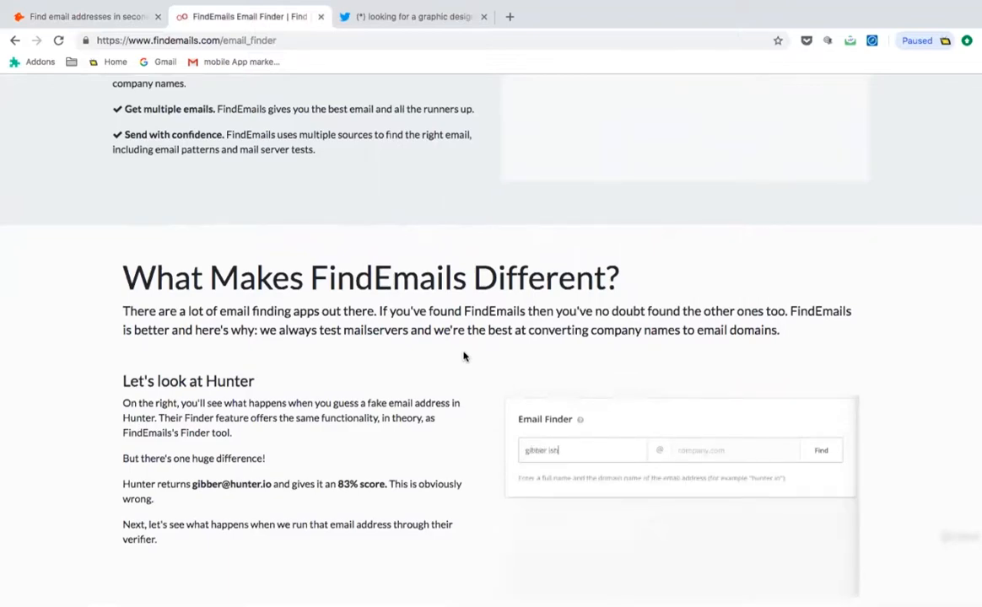
scroll(down, 3)
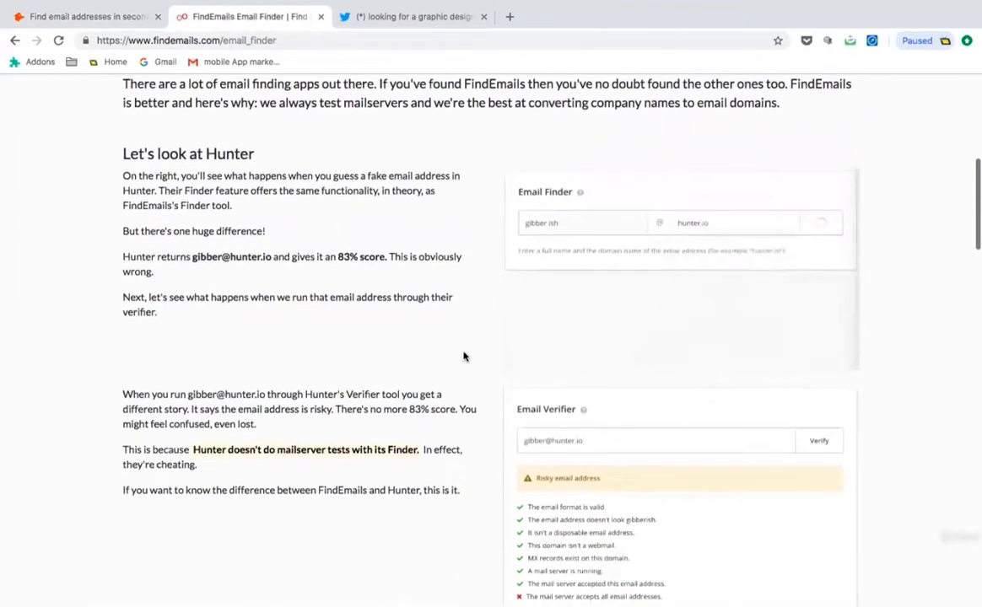
scroll(down, 3)
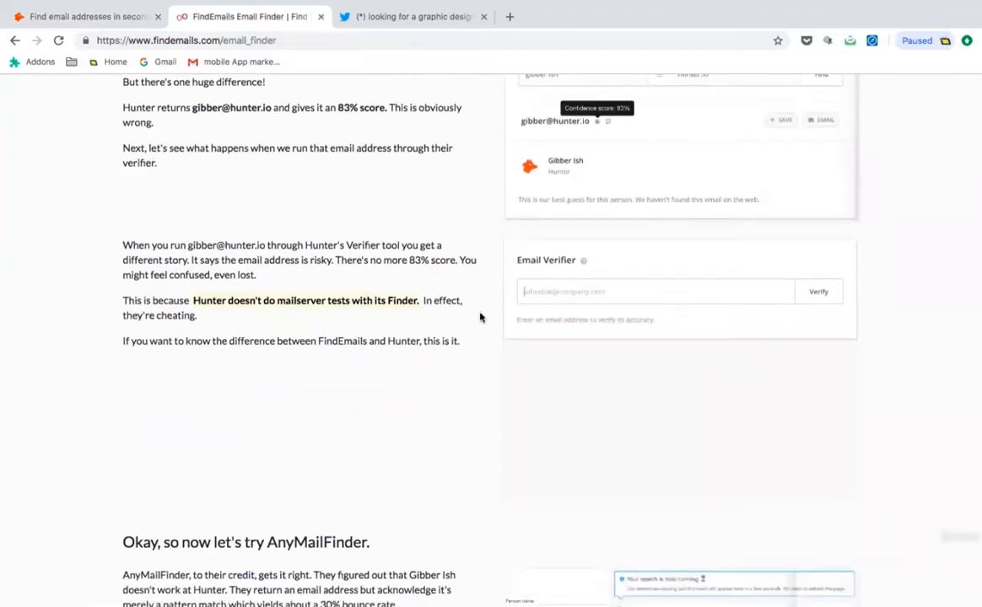
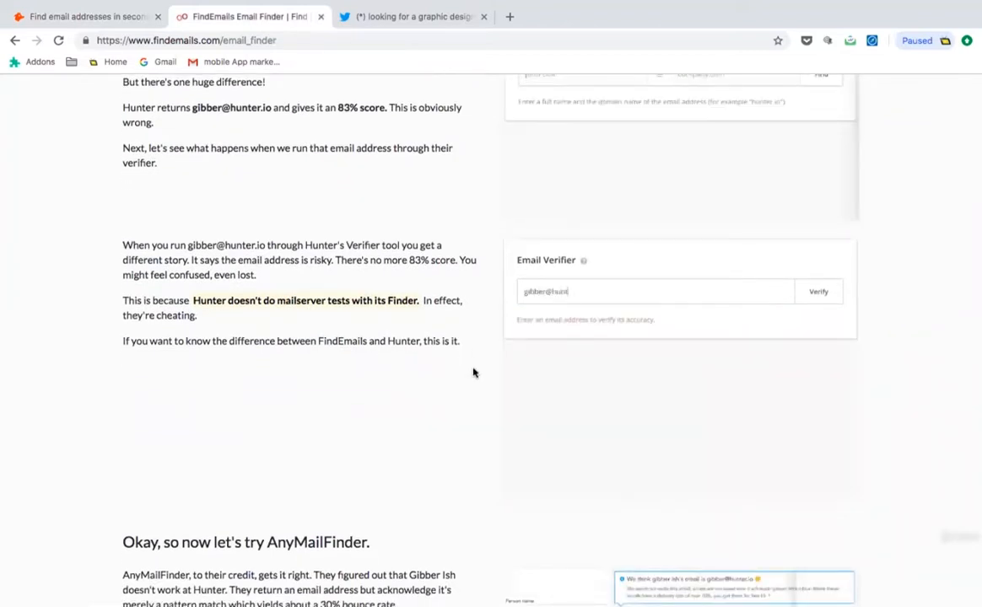
click(817, 291)
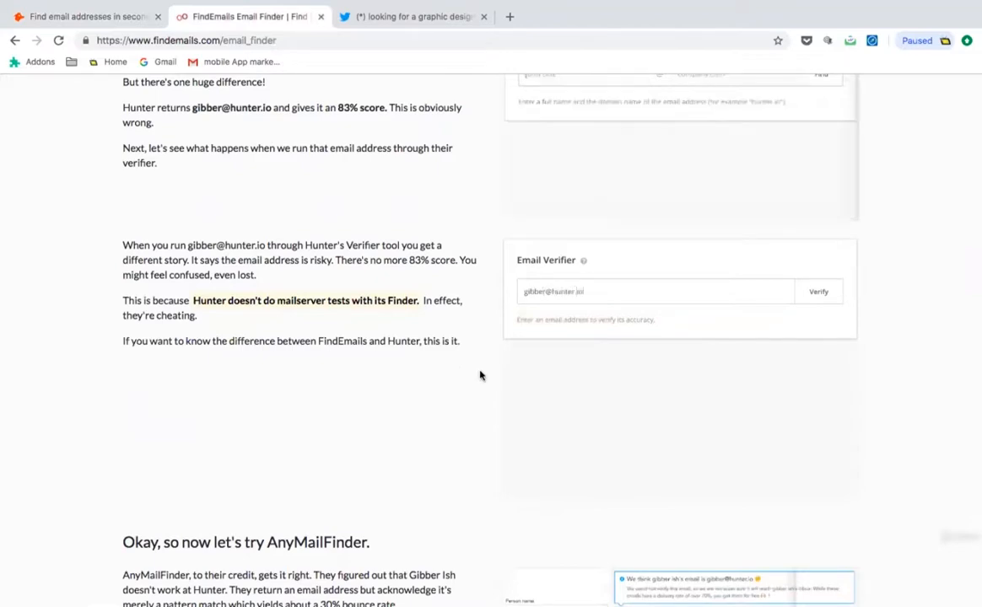
scroll(up, 3)
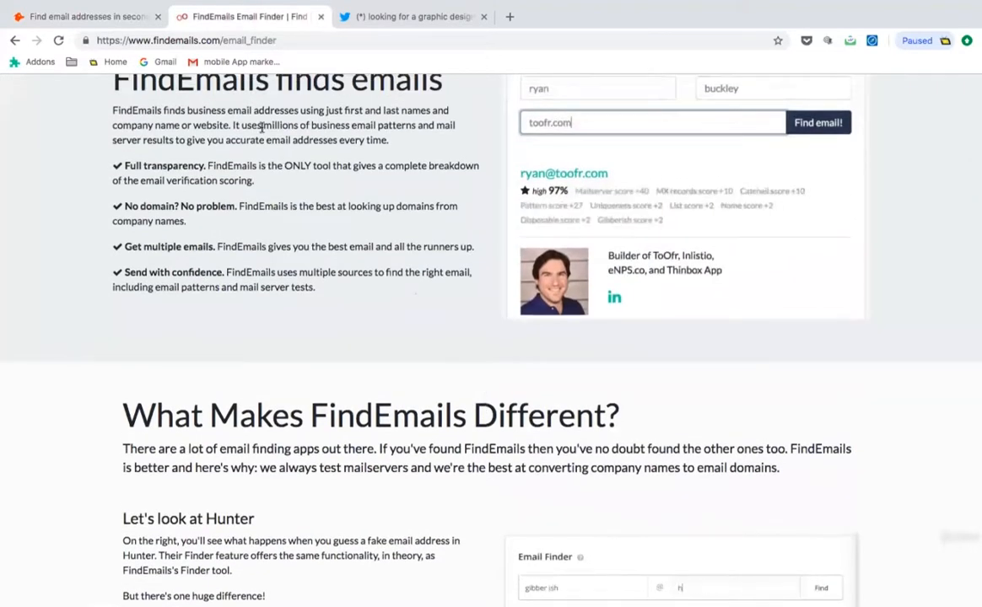
scroll(up, 3)
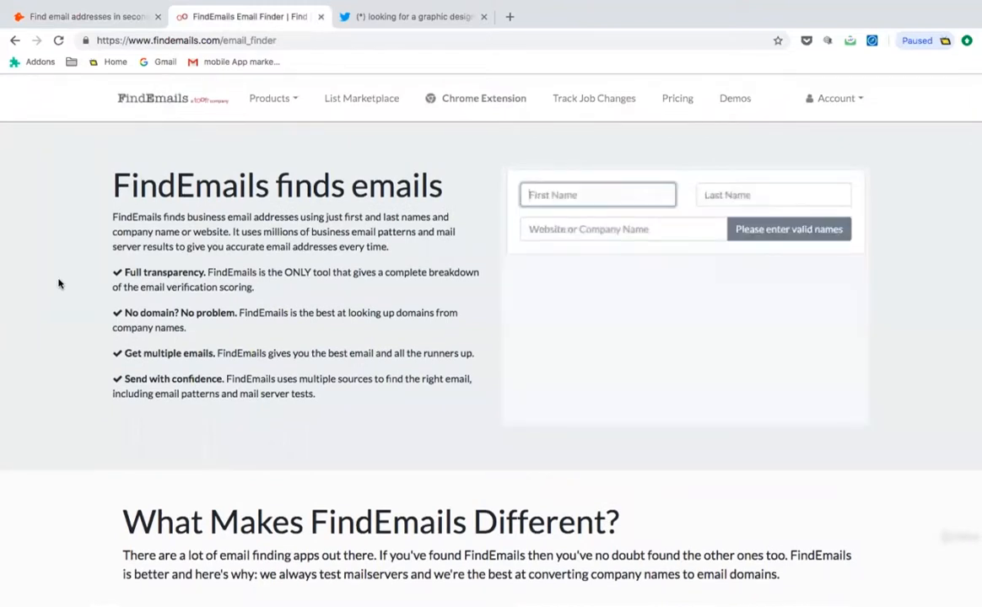
text(buckley)
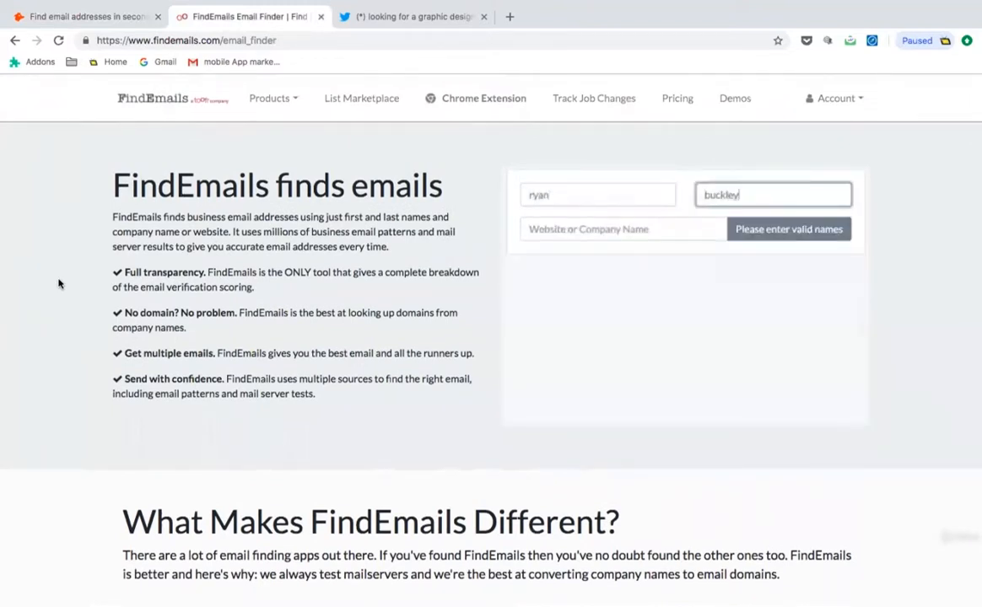
click(788, 229)
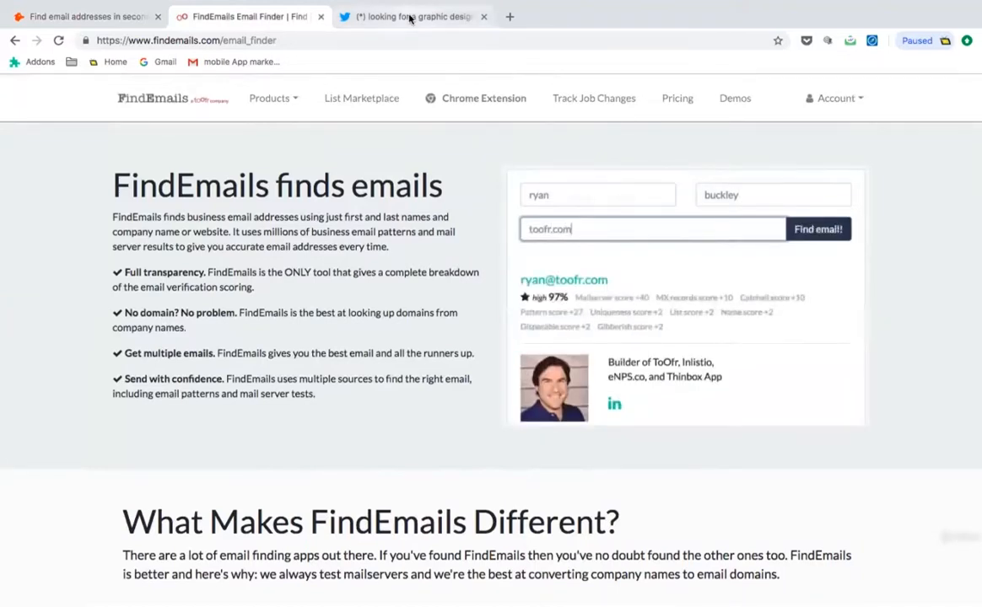
mouse_move(414, 16)
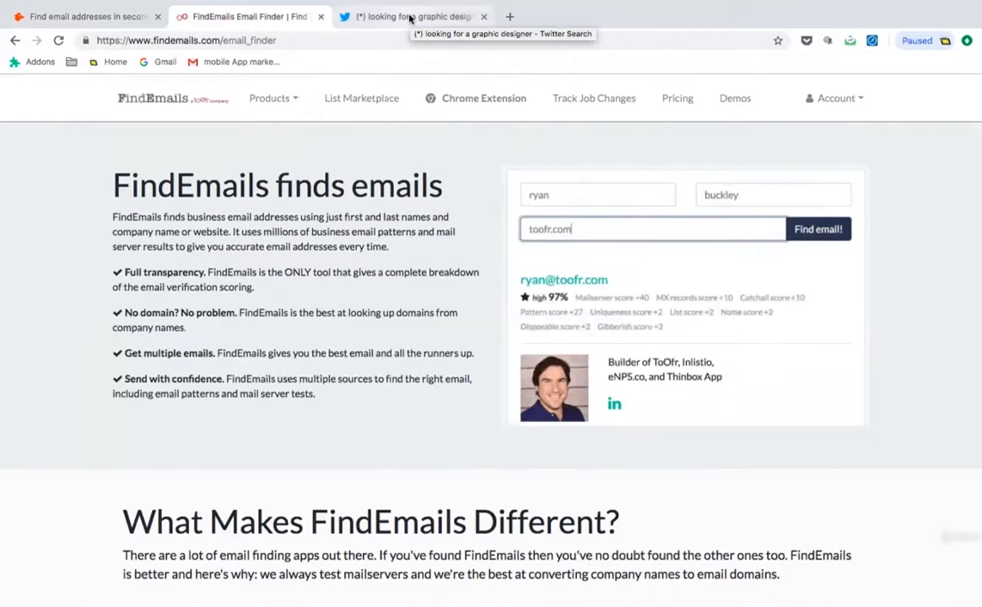
Step: Return to Twitter's 'looking for a graphic designer' search results
click(413, 16)
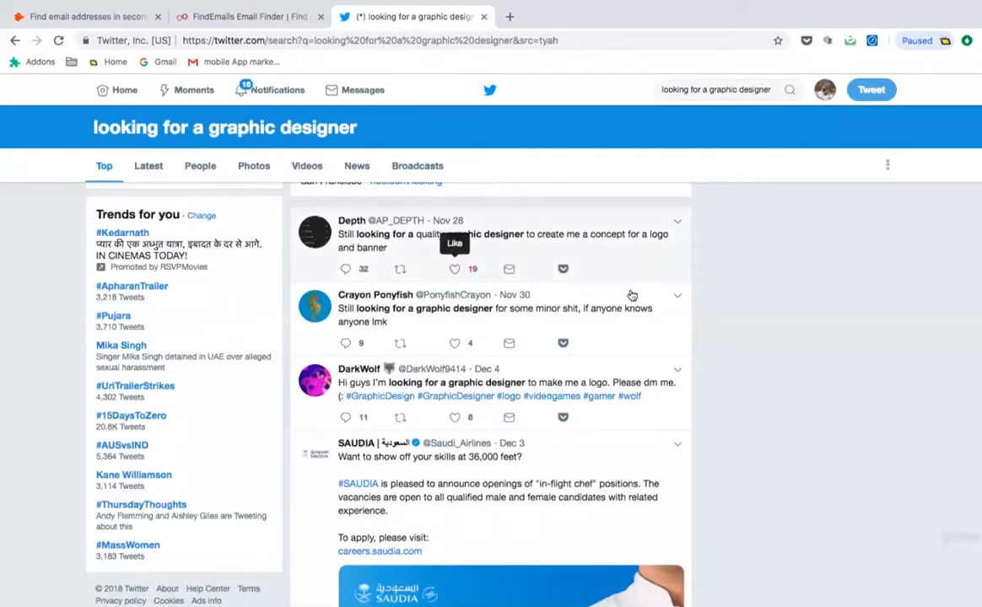
mouse_move(705, 388)
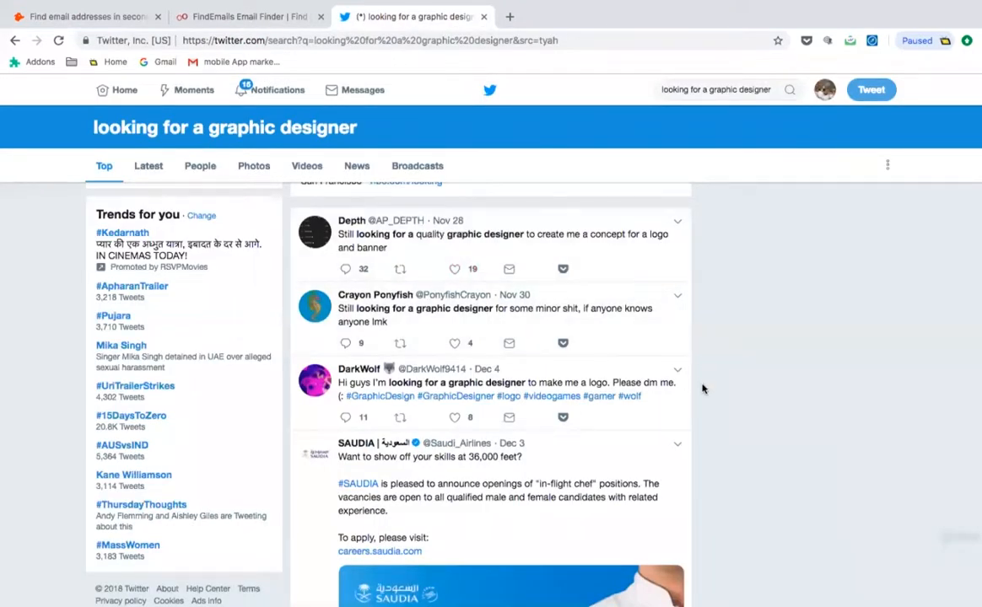
mouse_move(578, 490)
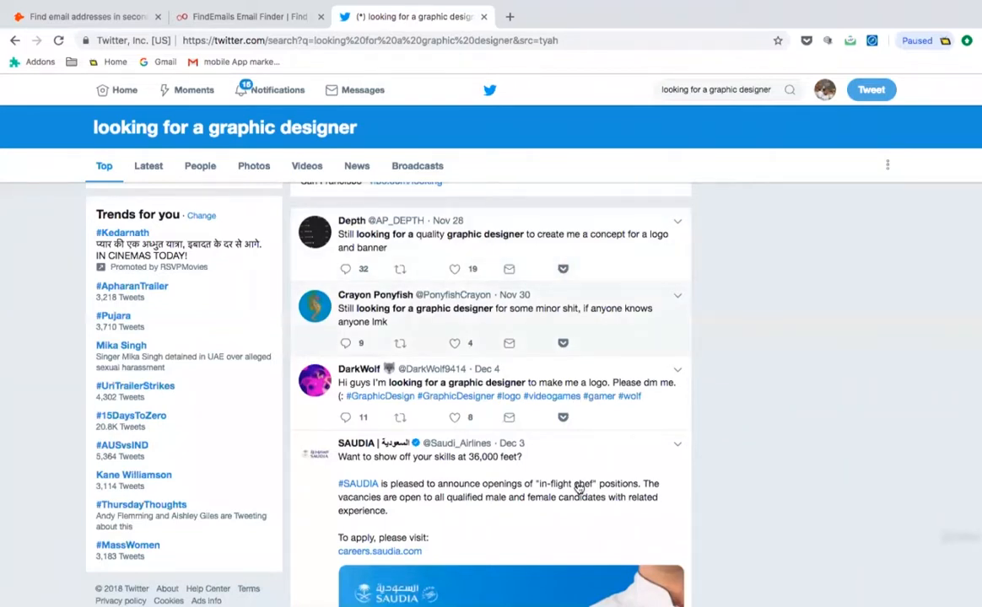
mouse_move(700, 406)
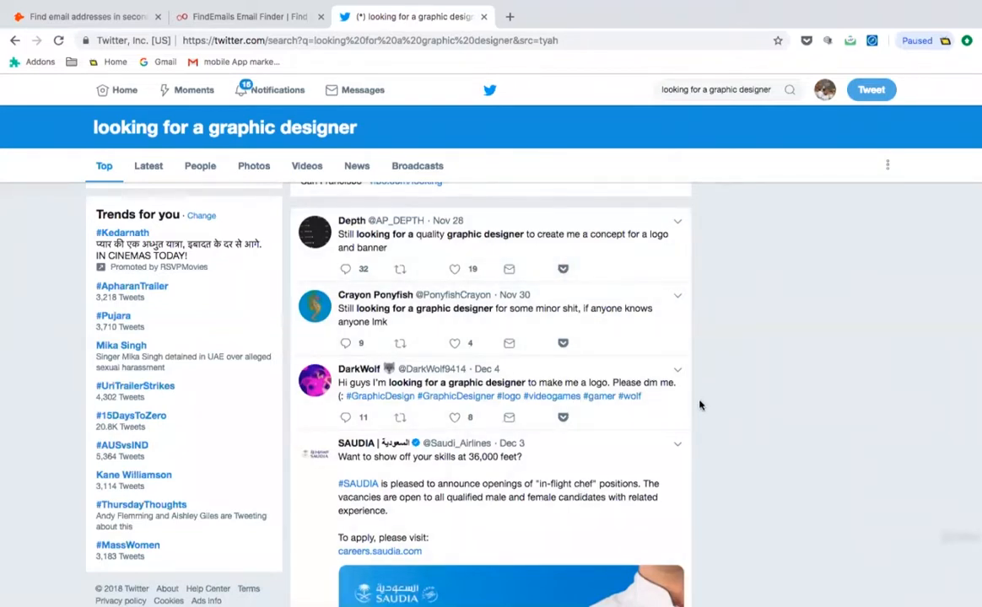